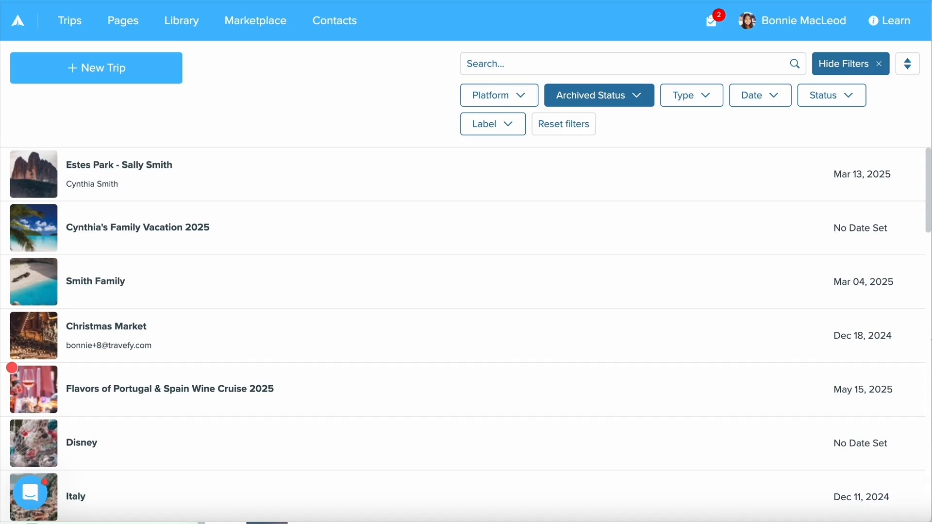
pyautogui.moveTo(239, 143)
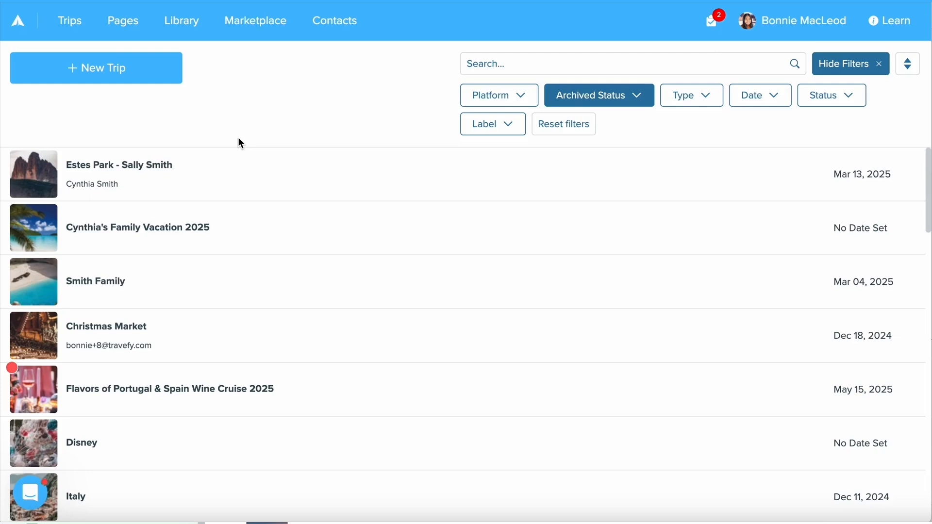
pyautogui.moveTo(129, 33)
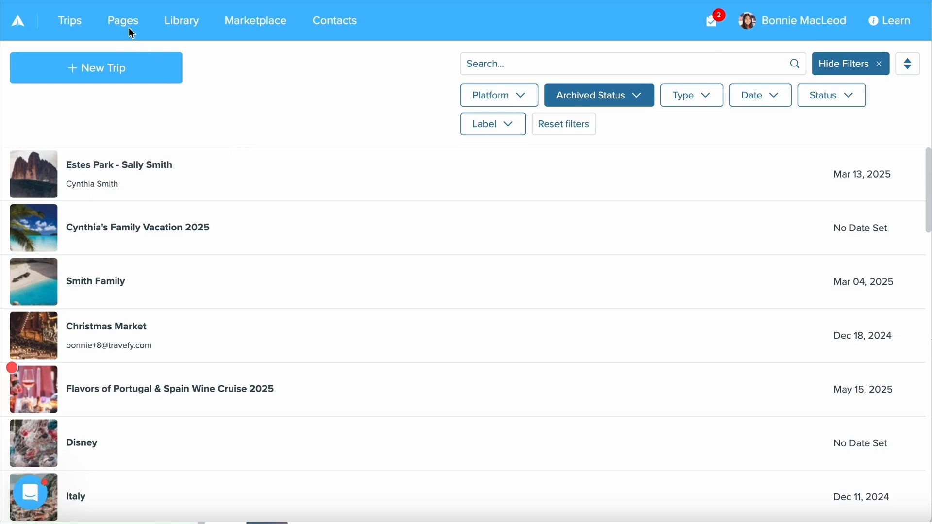
# - Open the Pages website editor on the Bon Voyage Travels Co. Home page
pyautogui.click(123, 21)
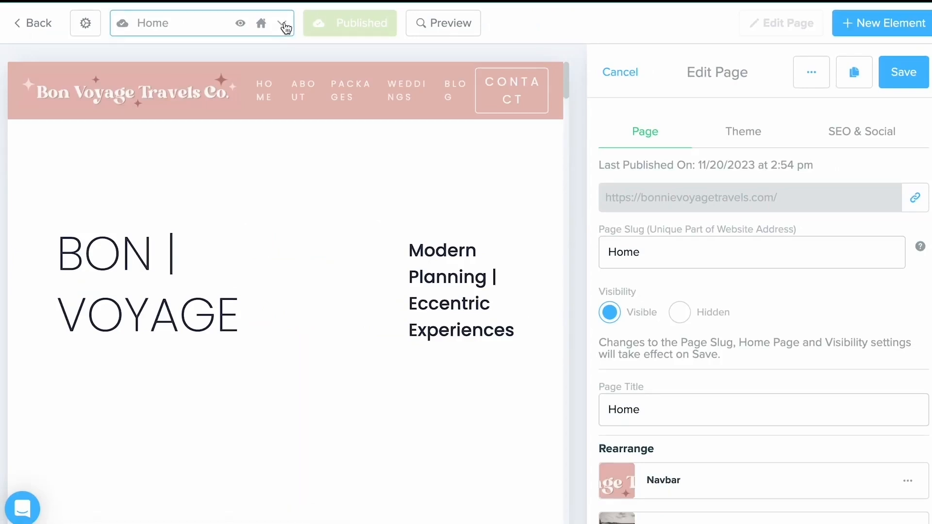
# - Pick the Cancun page (slug Cancun-2024) from the page dropdown
pyautogui.click(284, 24)
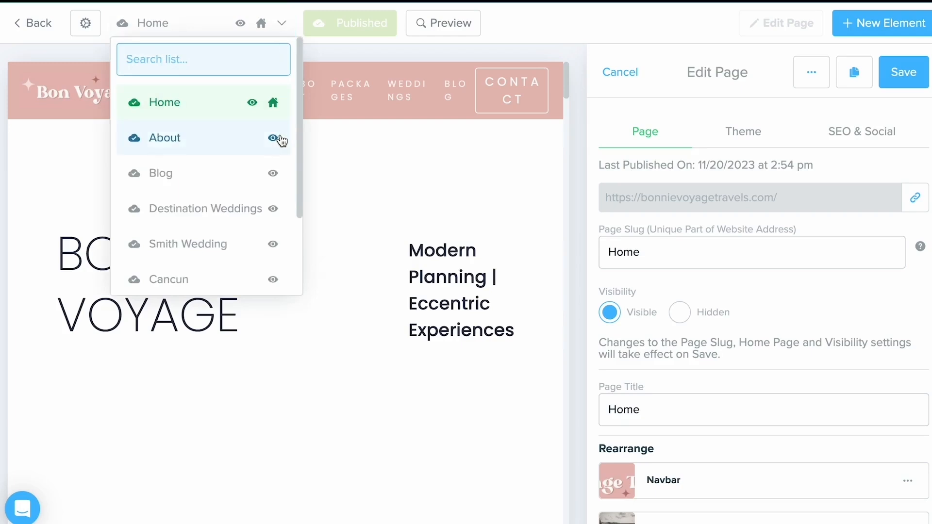
pyautogui.scroll(-3)
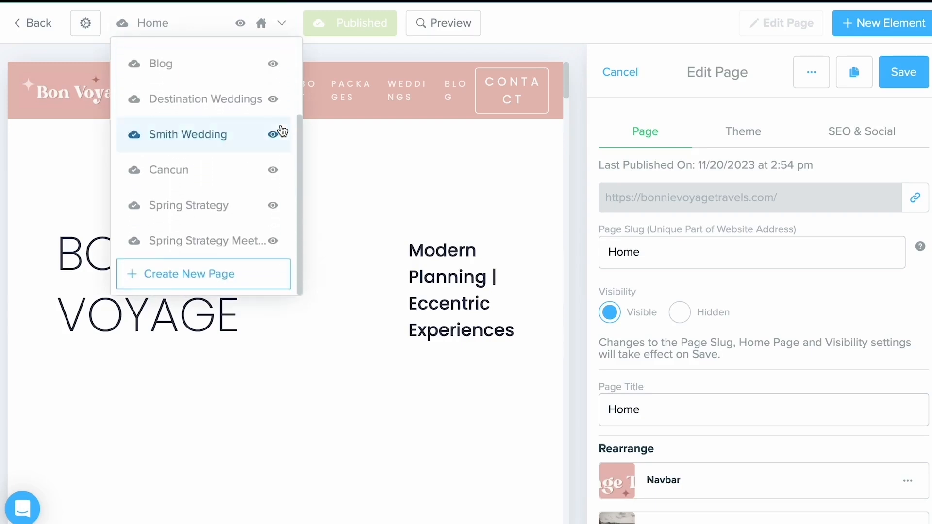
pyautogui.moveTo(246, 279)
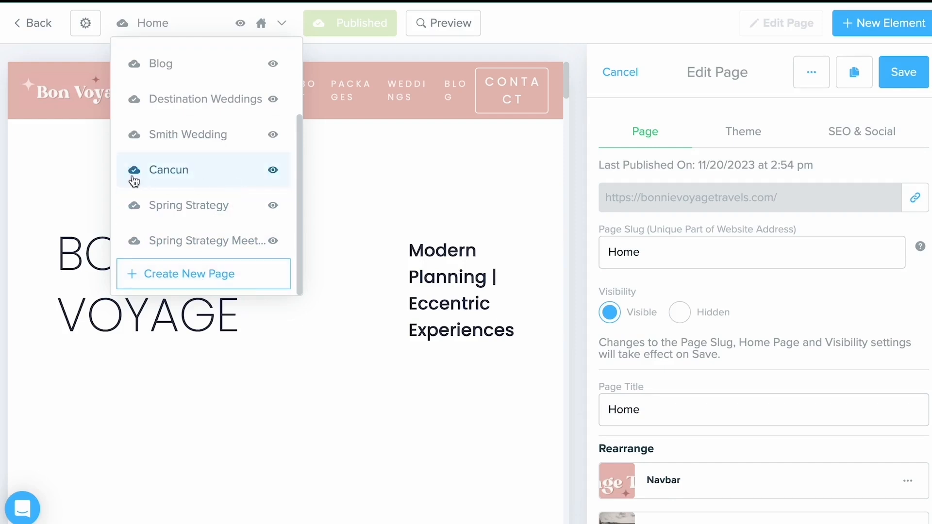
pyautogui.moveTo(204, 182)
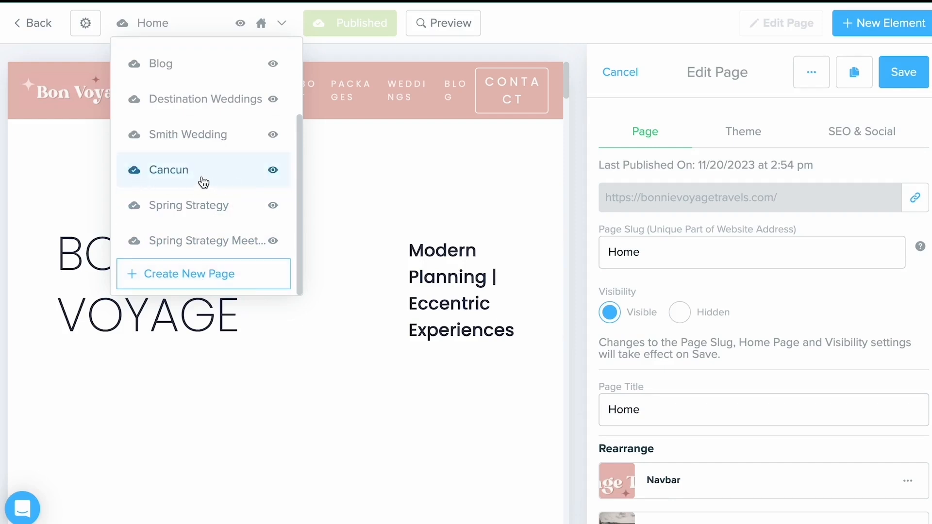
pyautogui.click(170, 170)
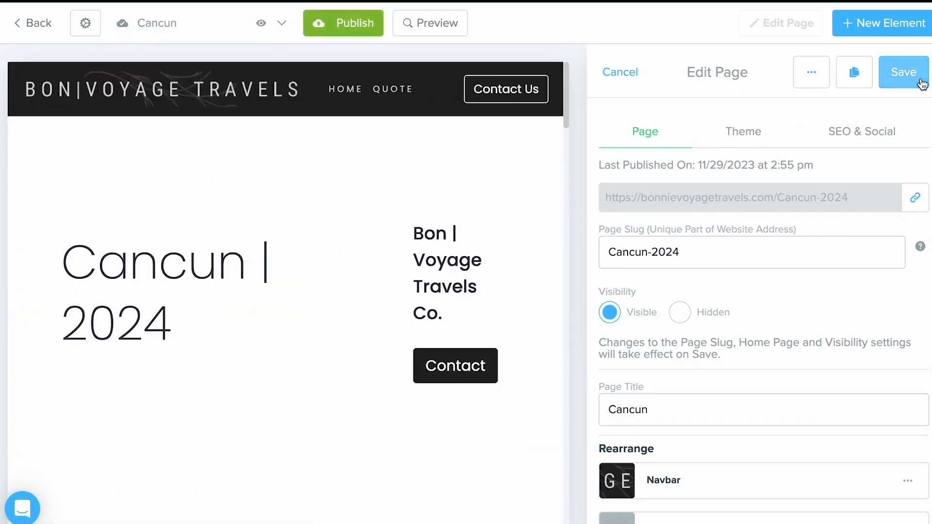
# - Save the Cancun page settings to show the full-width Cancun | 2024 page
pyautogui.click(903, 71)
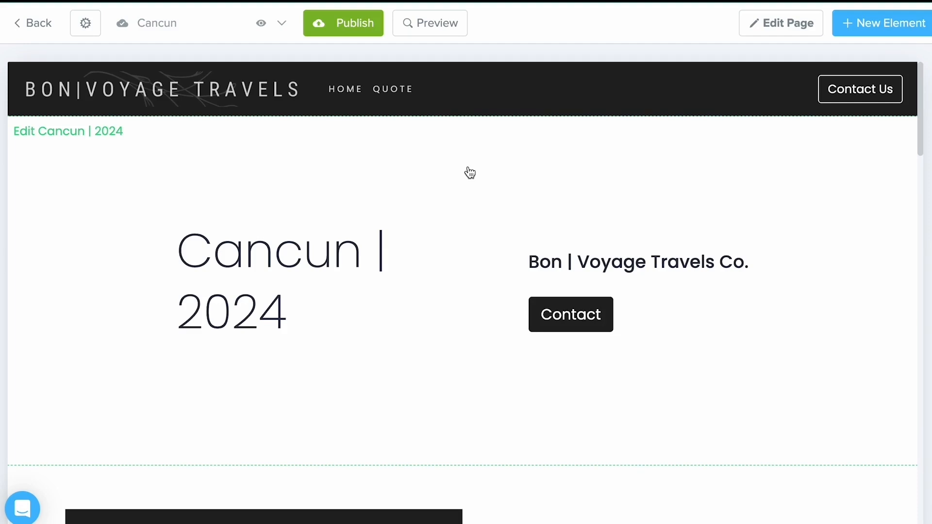
pyautogui.moveTo(448, 167)
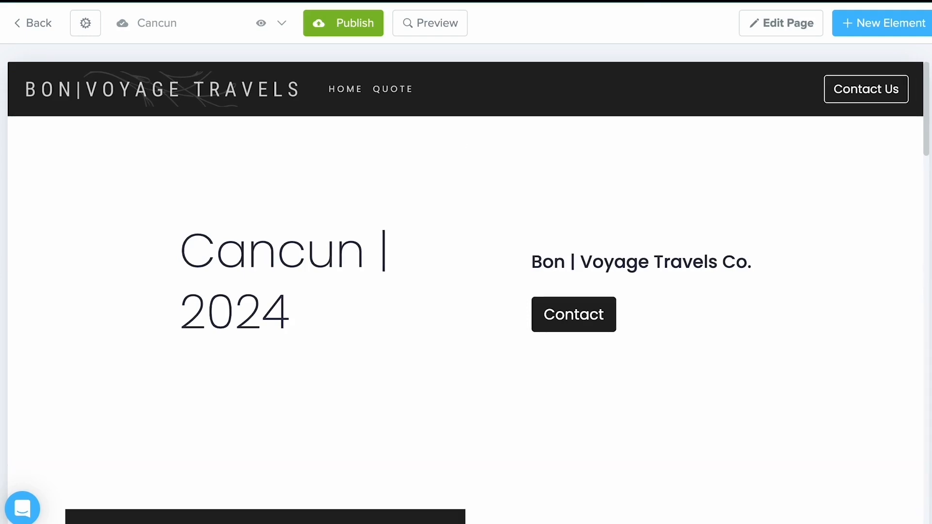
pyautogui.moveTo(633, 31)
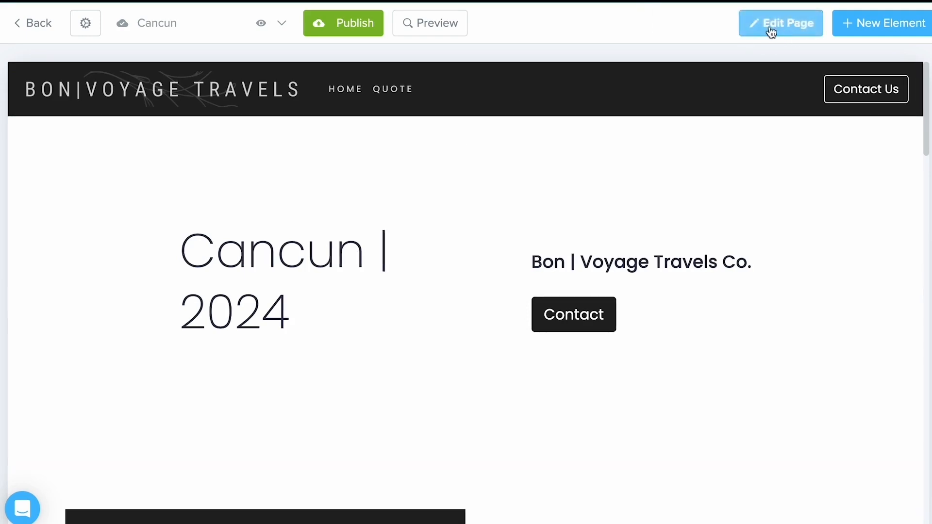
# - Reopen Cancun's Edit Page panel and review its slug and section order list
pyautogui.click(781, 23)
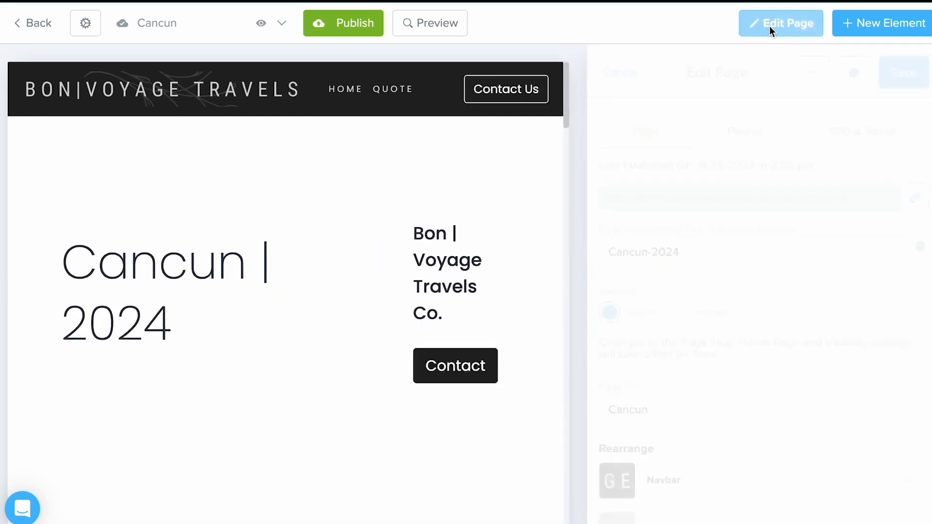
pyautogui.click(781, 23)
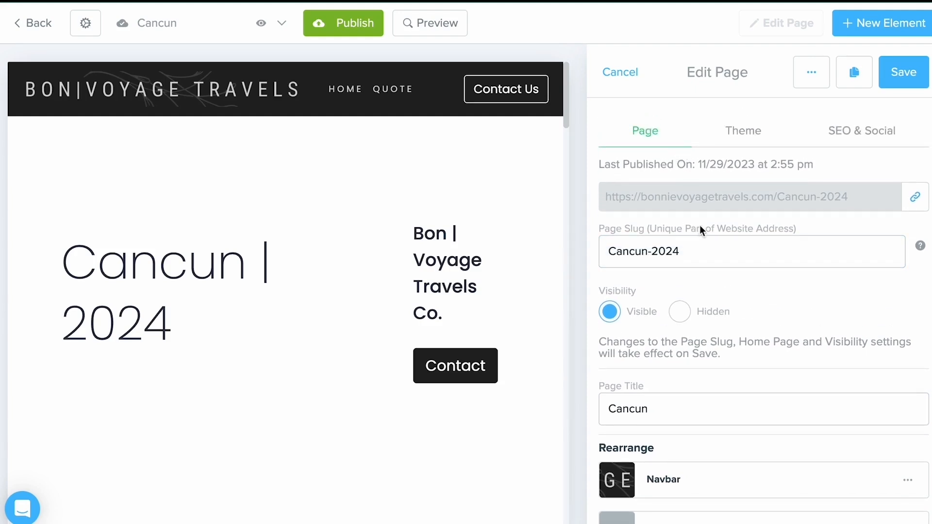
pyautogui.click(698, 251)
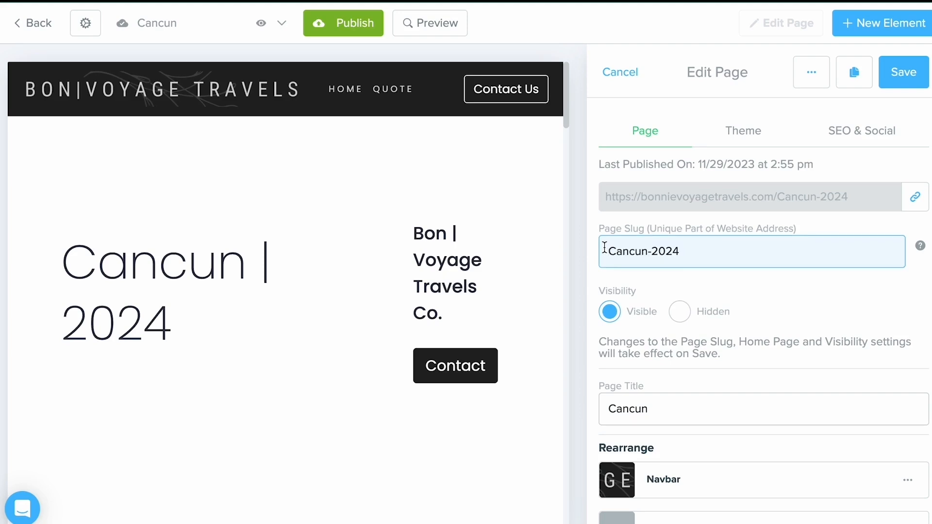
pyautogui.scroll(-3)
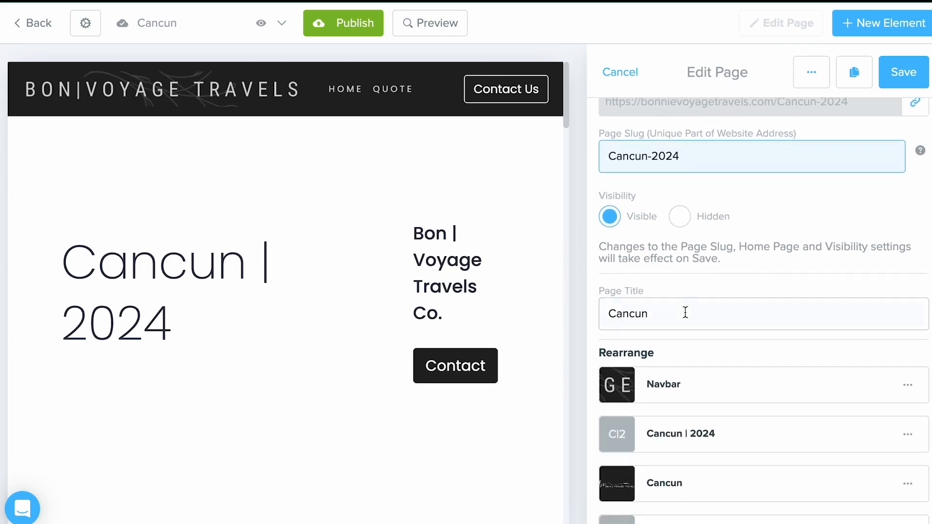
pyautogui.scroll(-3)
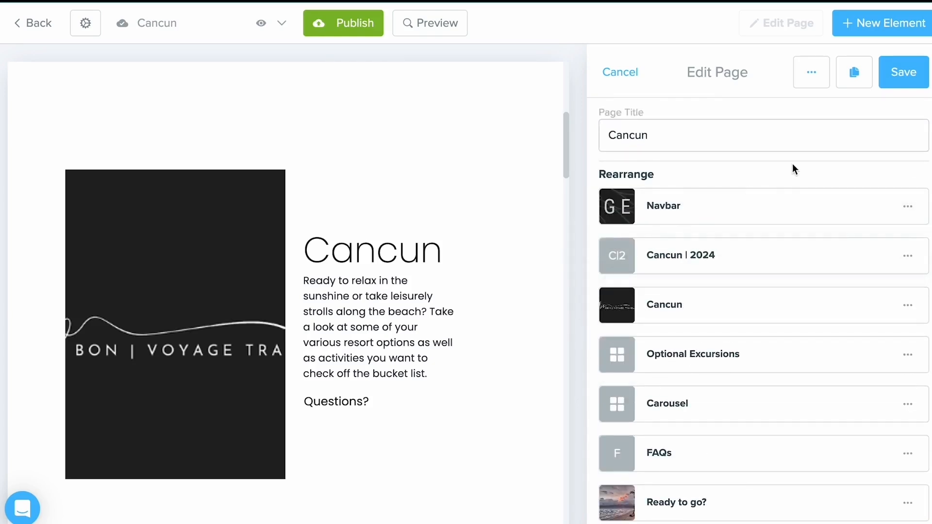
# - Browse the Cancun page's theme options, previewing themes like Stellar and Kaizen
pyautogui.click(742, 132)
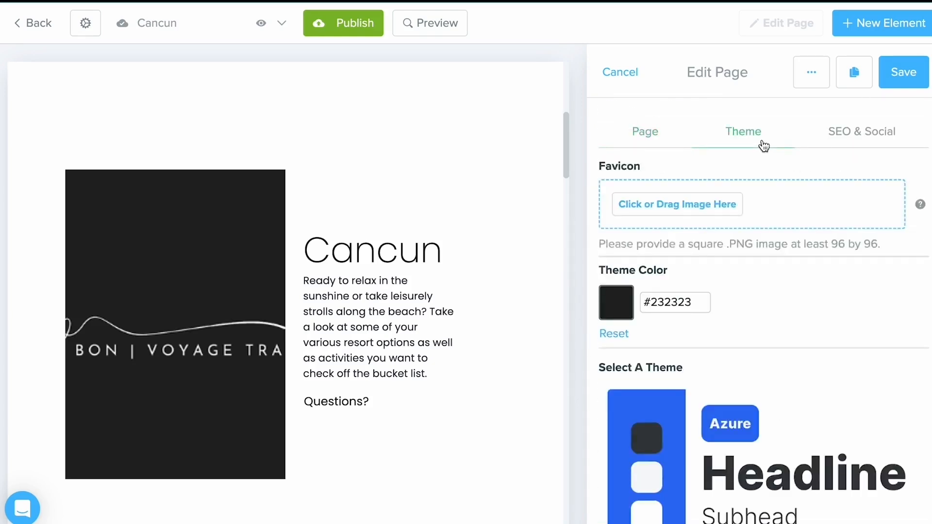
pyautogui.scroll(-3)
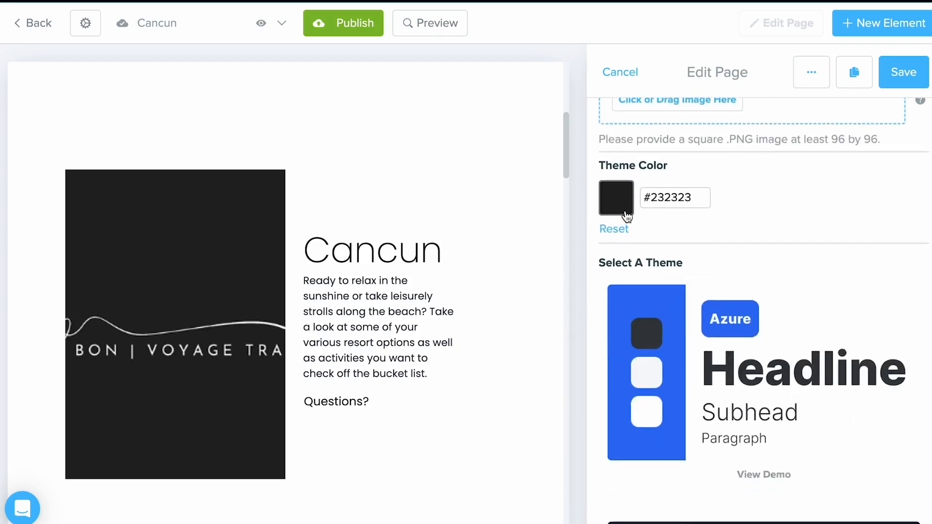
pyautogui.scroll(-3)
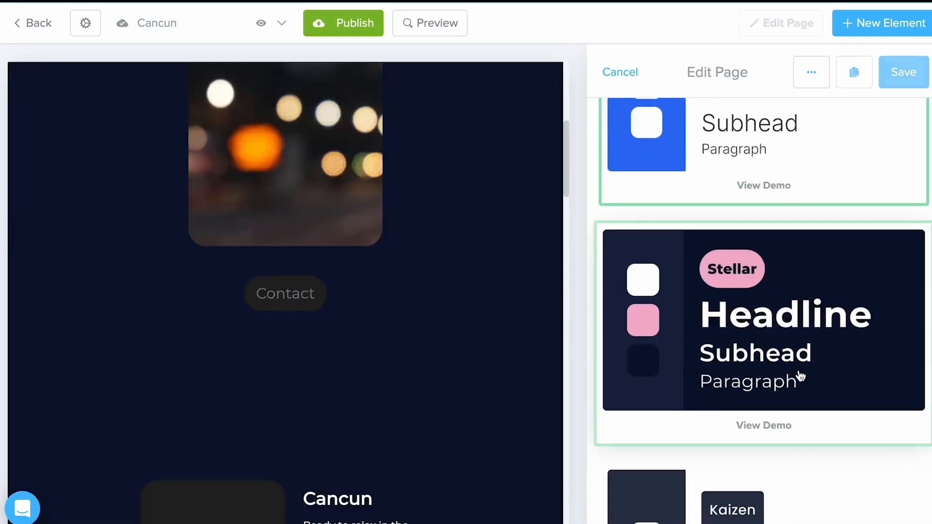
pyautogui.scroll(-3)
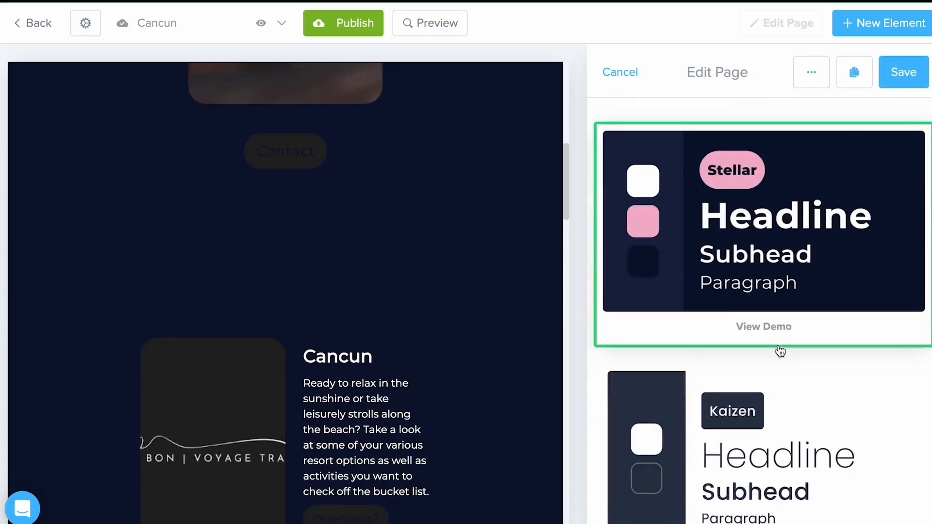
pyautogui.scroll(-3)
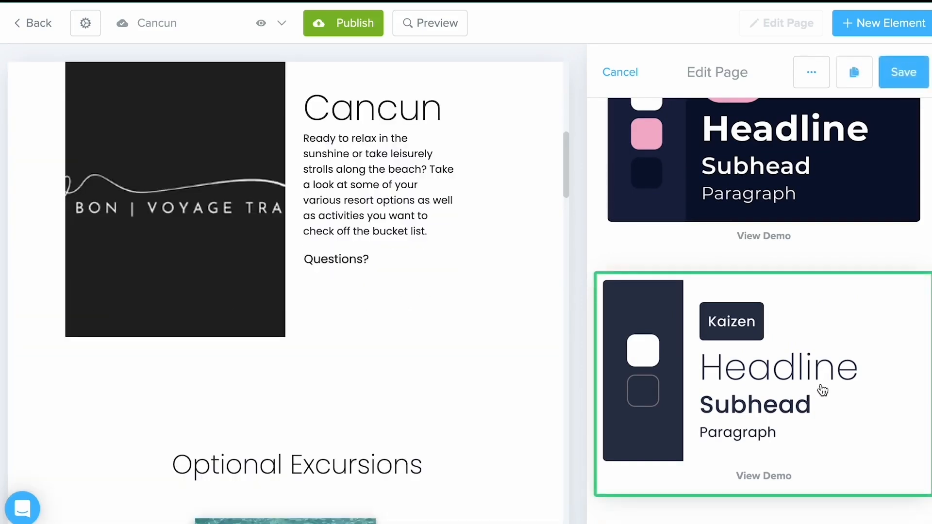
# - Review Cancun's SEO site description and social previews, then save the settings
pyautogui.click(861, 131)
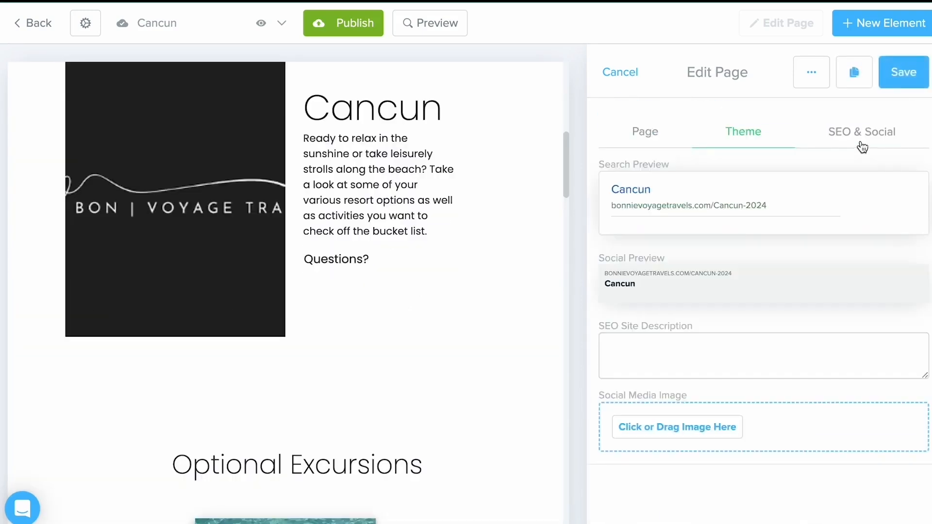
pyautogui.click(862, 132)
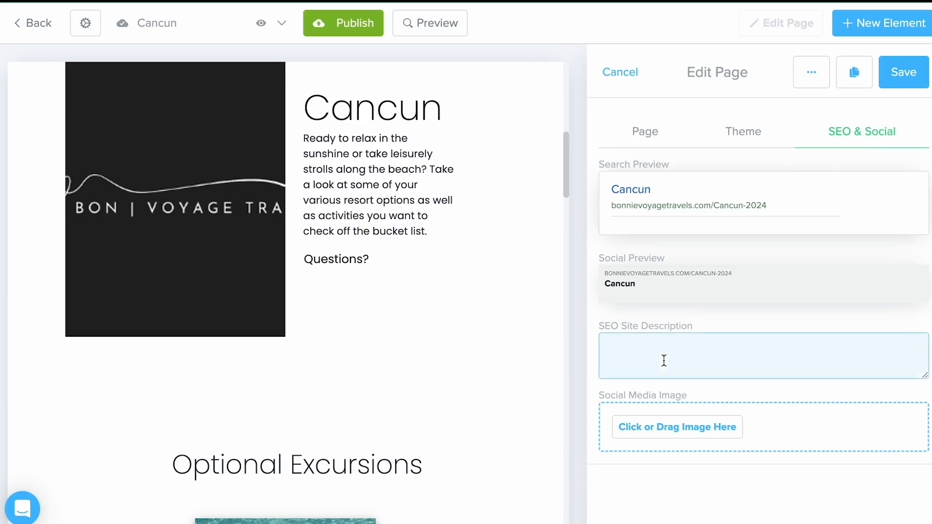
pyautogui.moveTo(676, 427)
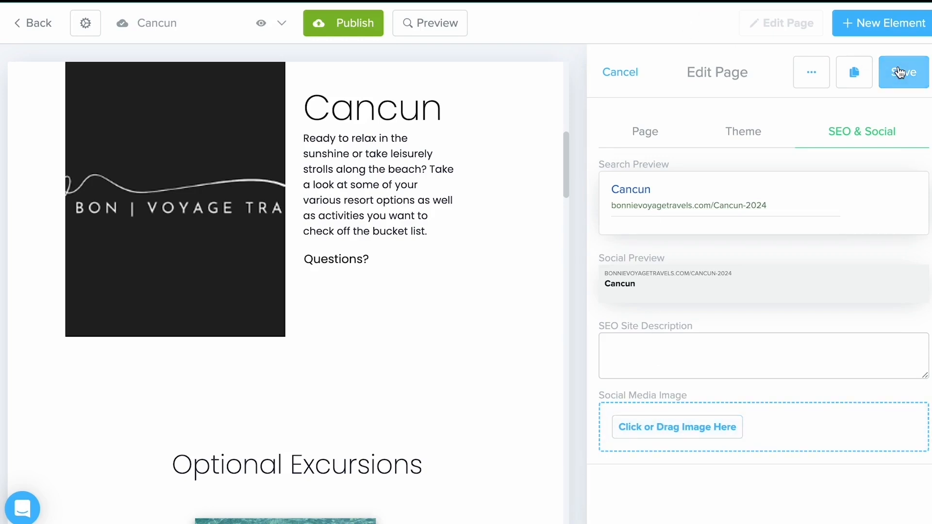
pyautogui.click(903, 72)
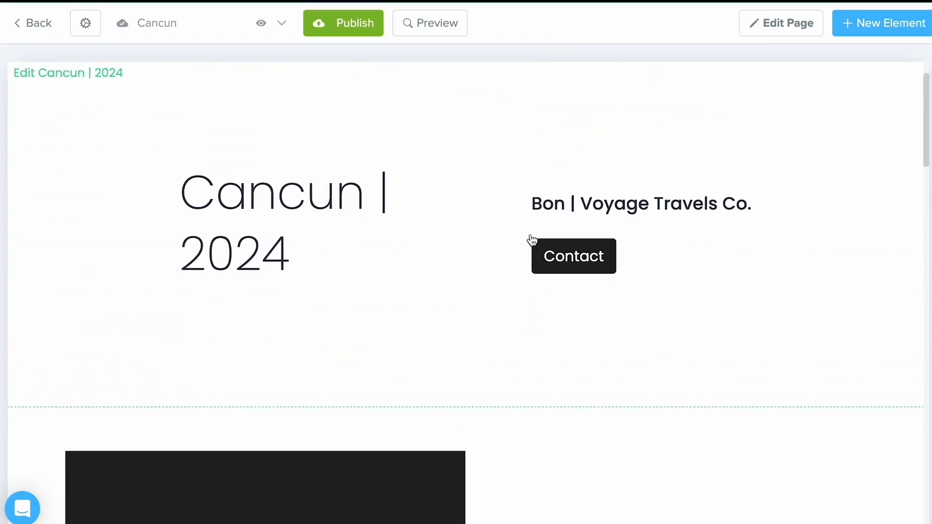
# - Save the Cancun intro section's heading, description and image, reaching Optional Excursions
pyautogui.scroll(-3)
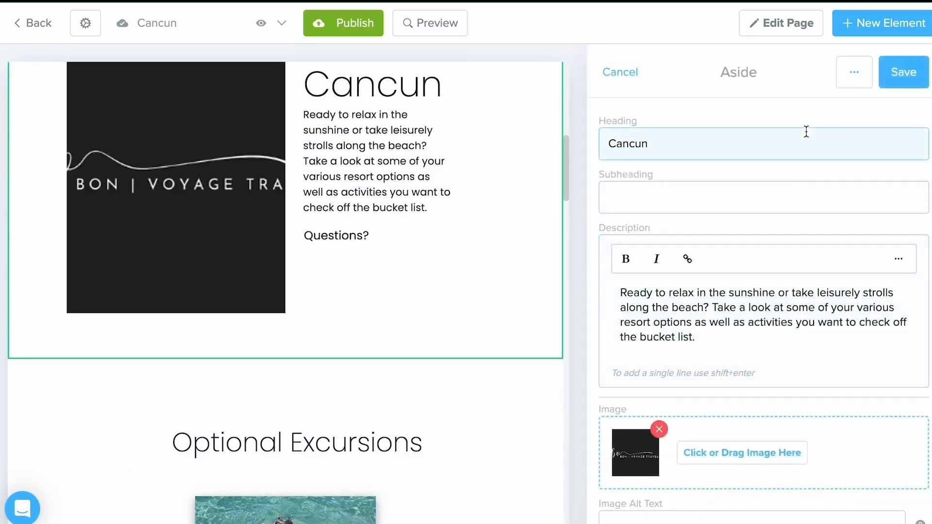
pyautogui.moveTo(670, 124)
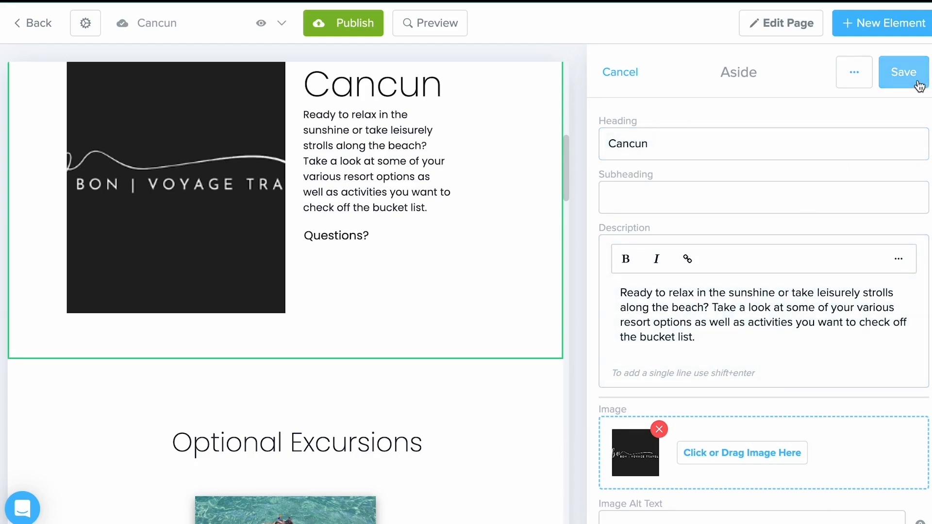
pyautogui.click(903, 72)
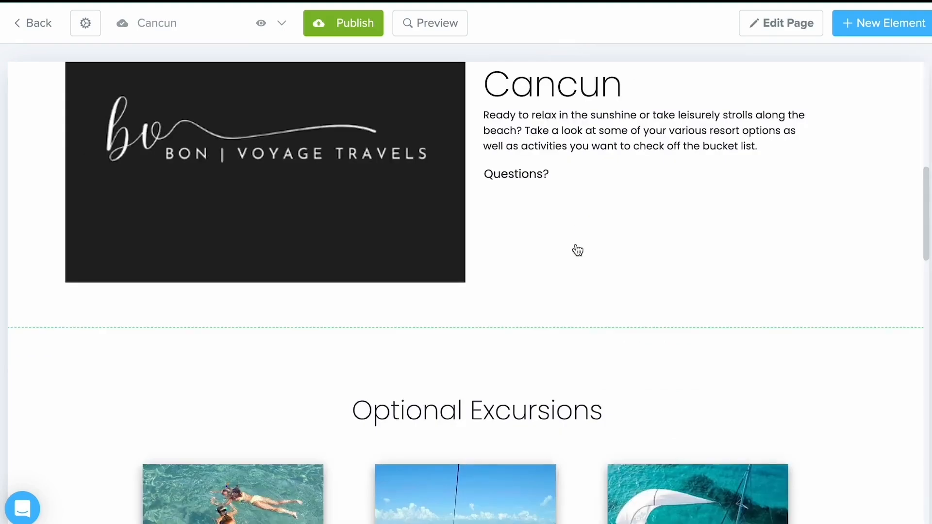
pyautogui.scroll(-3)
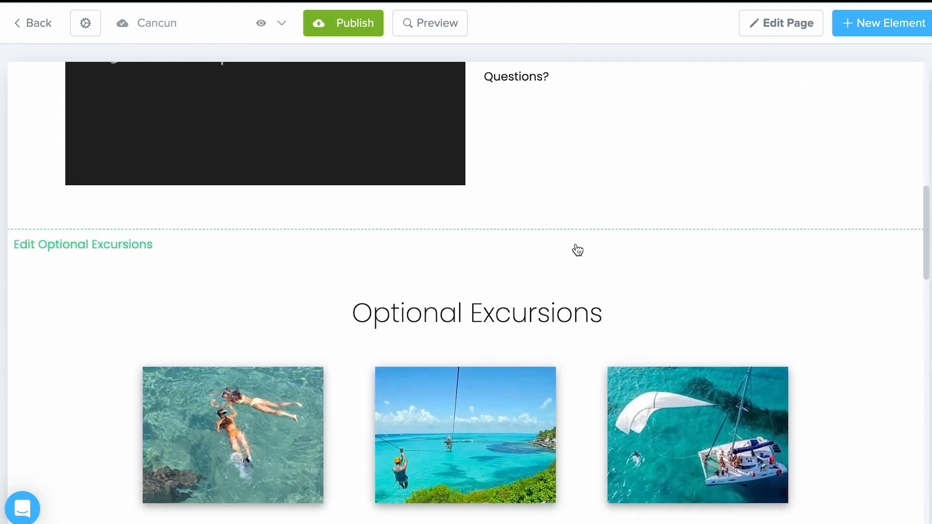
pyautogui.moveTo(749, 146)
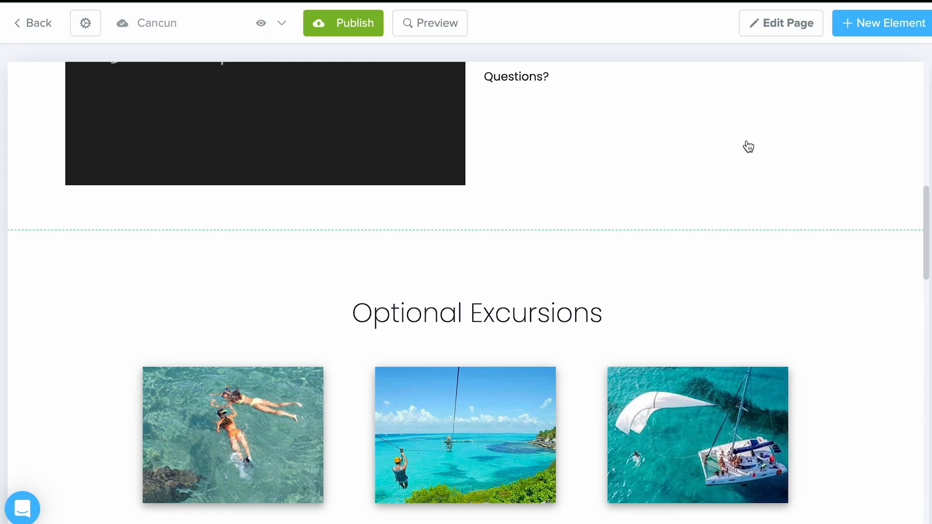
pyautogui.moveTo(855, 62)
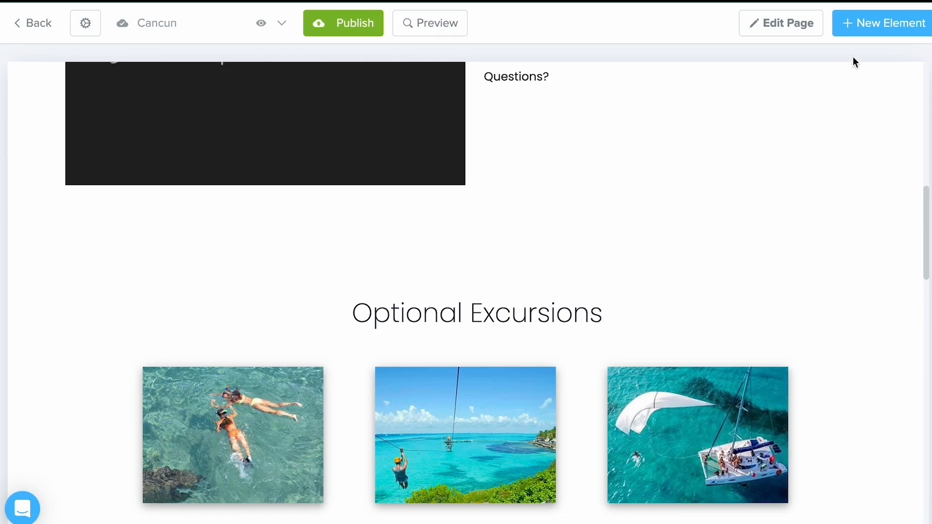
pyautogui.moveTo(858, 57)
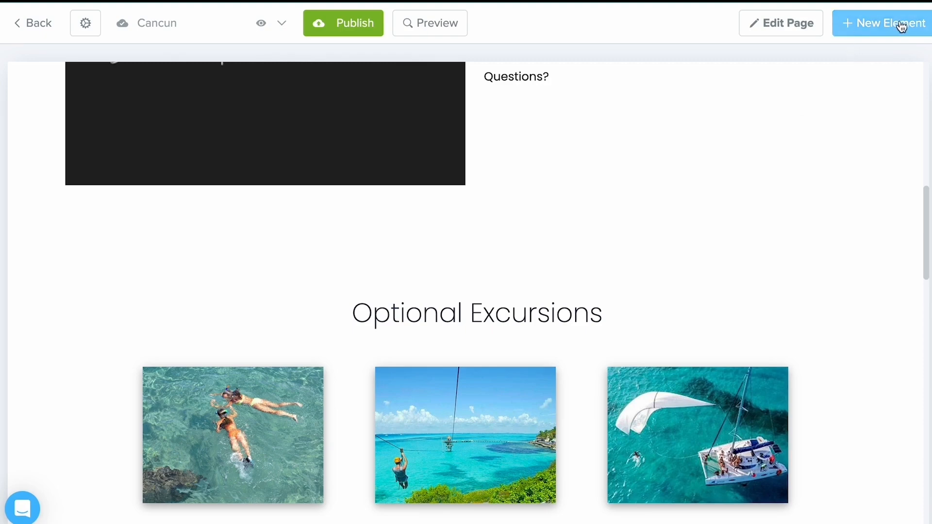
# - Add a Large Card Gallery element with the heading 'Cancun 2024'
pyautogui.click(888, 23)
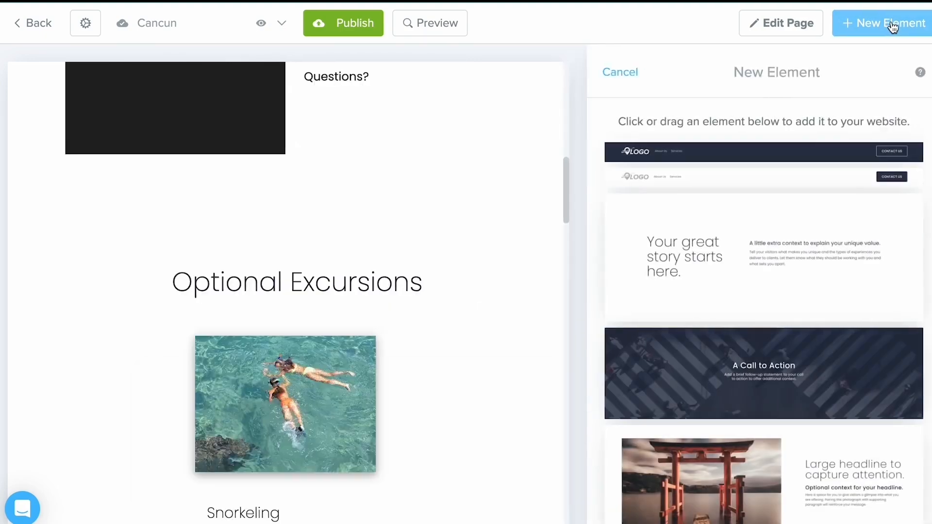
pyautogui.scroll(-3)
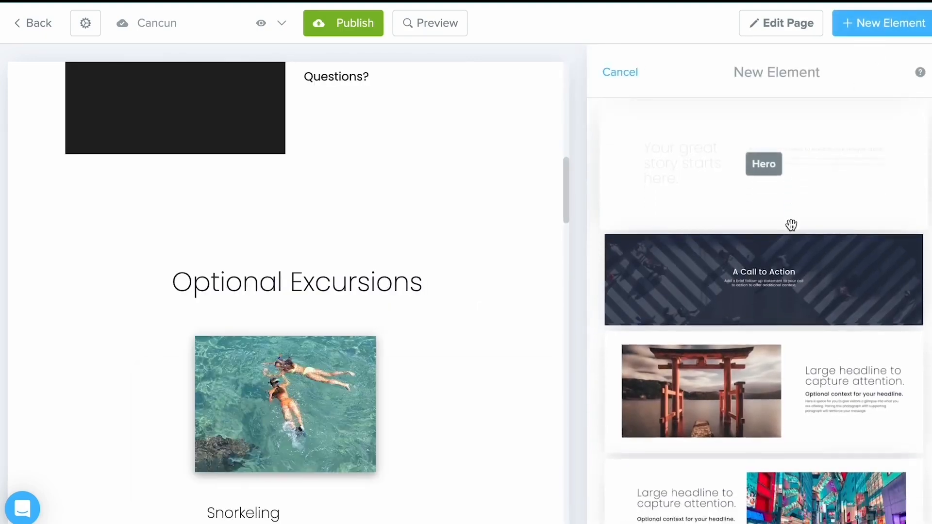
pyautogui.scroll(-3)
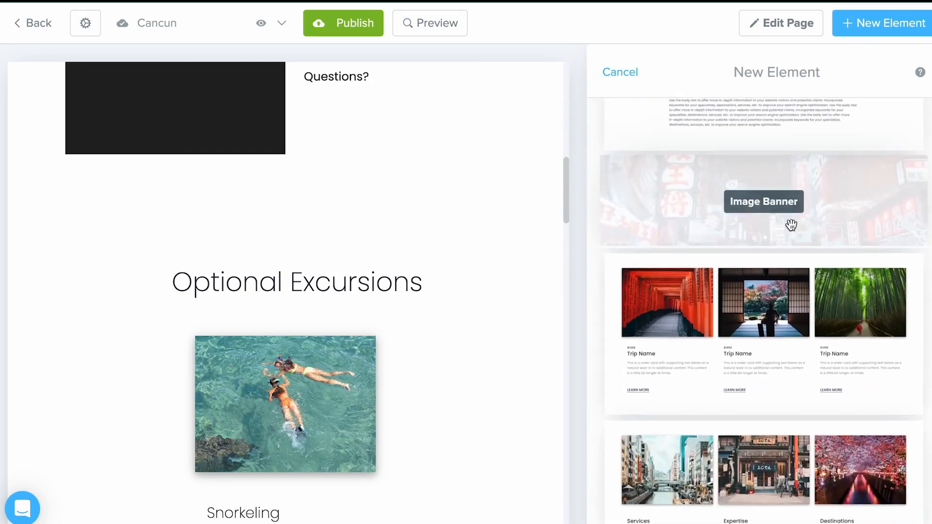
pyautogui.scroll(-3)
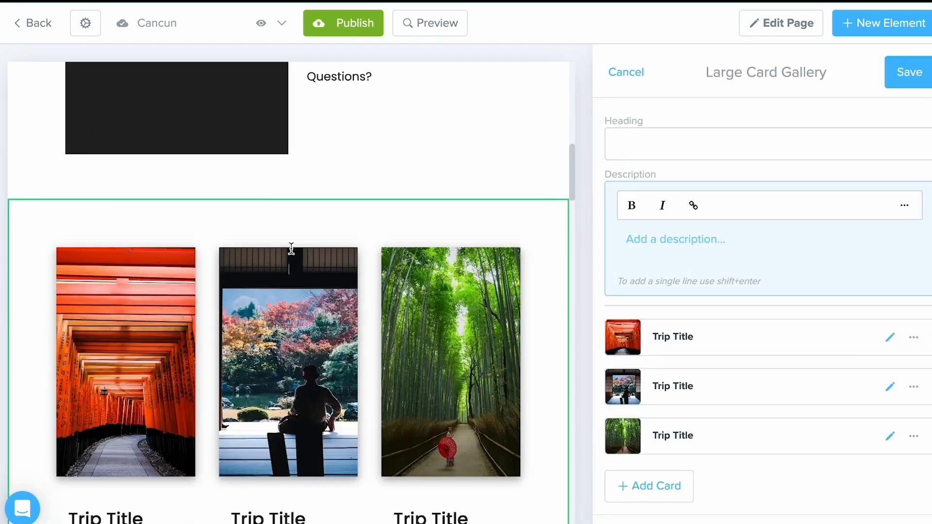
pyautogui.scroll(-3)
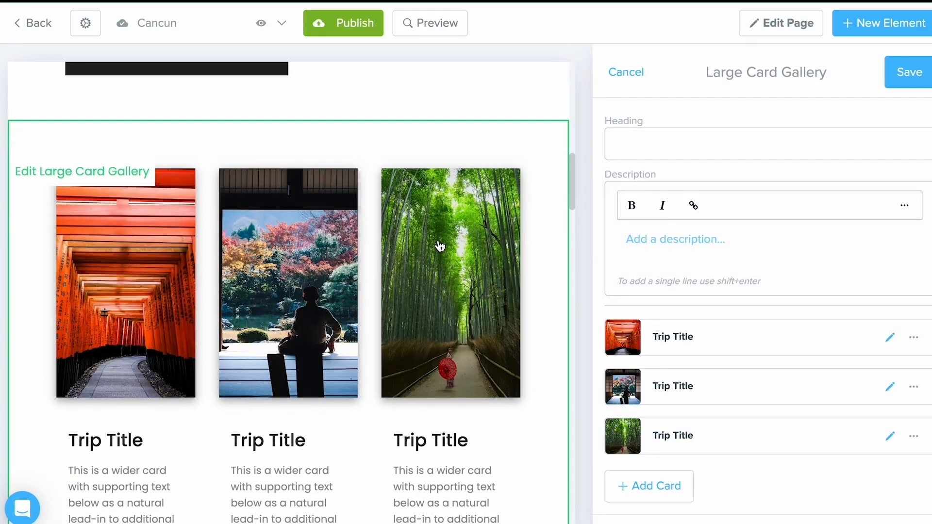
pyautogui.moveTo(751, 350)
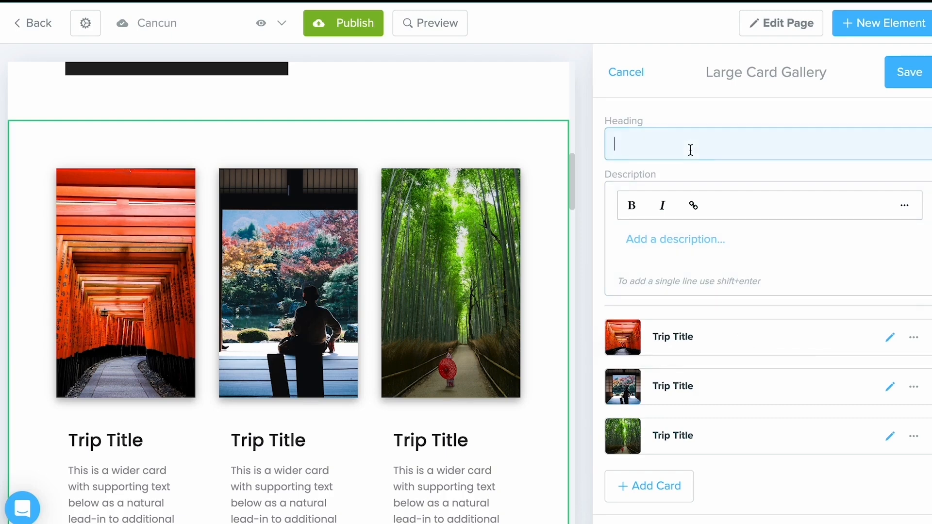
pyautogui.write('Cancun')
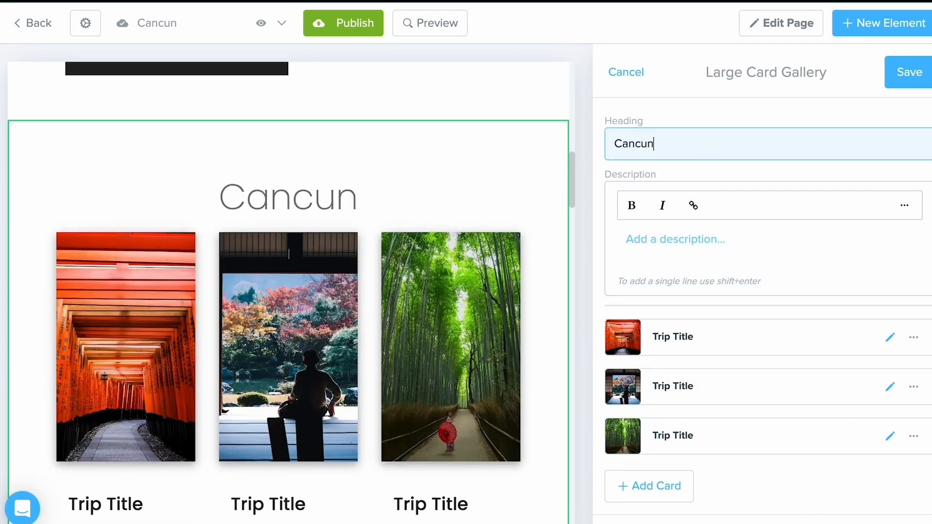
pyautogui.write('2024')
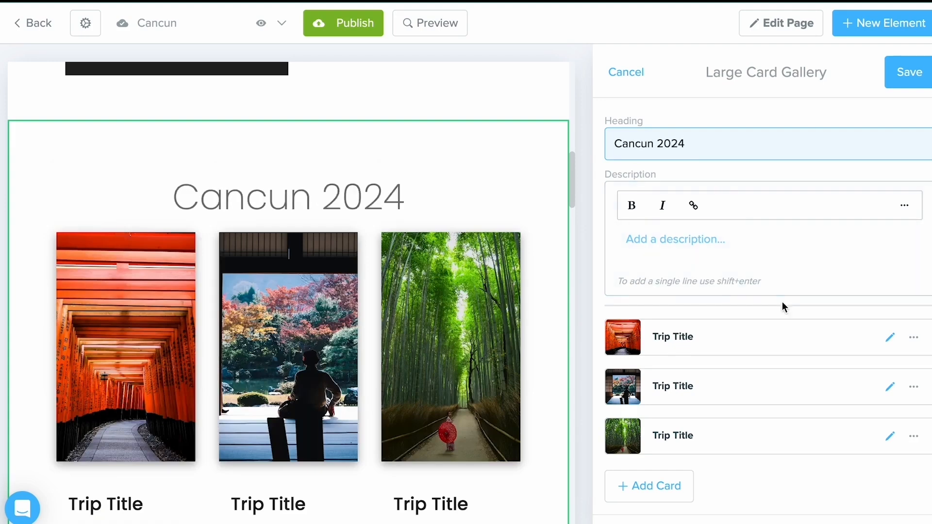
pyautogui.scroll(-3)
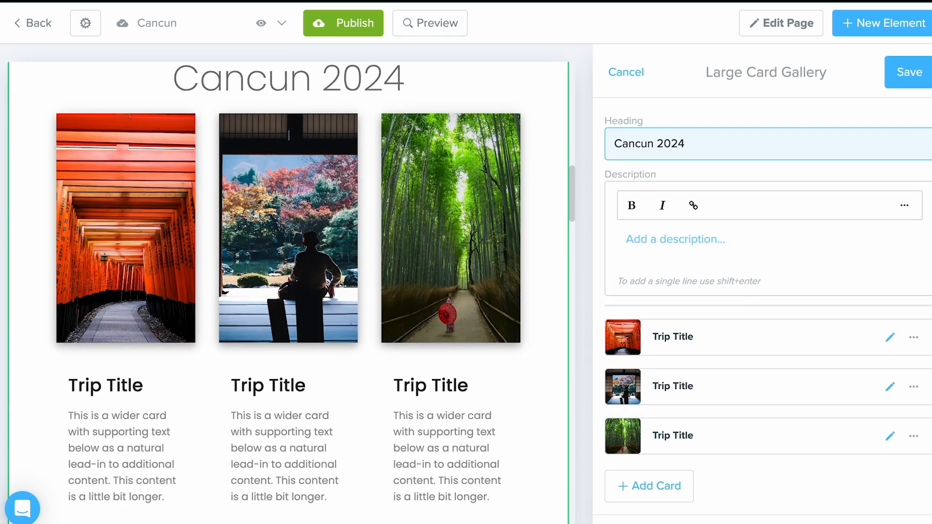
pyautogui.moveTo(136, 458)
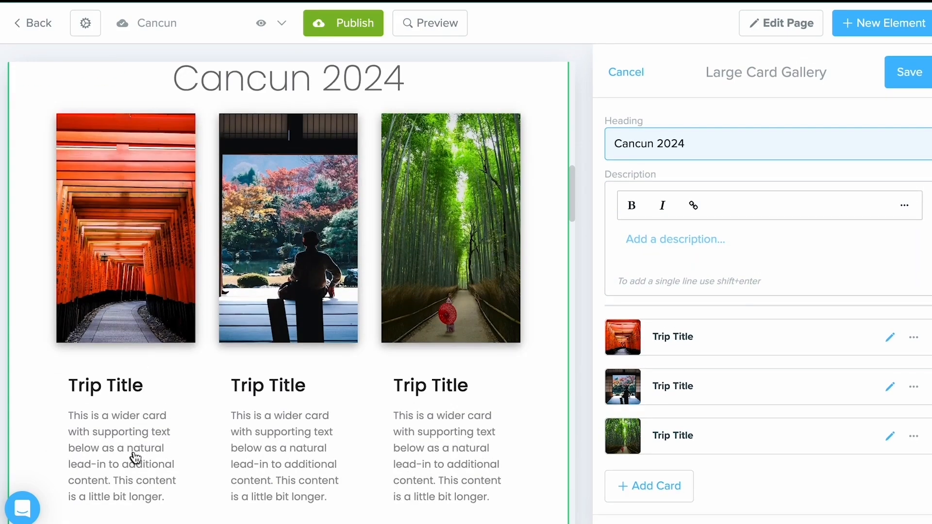
pyautogui.moveTo(889, 337)
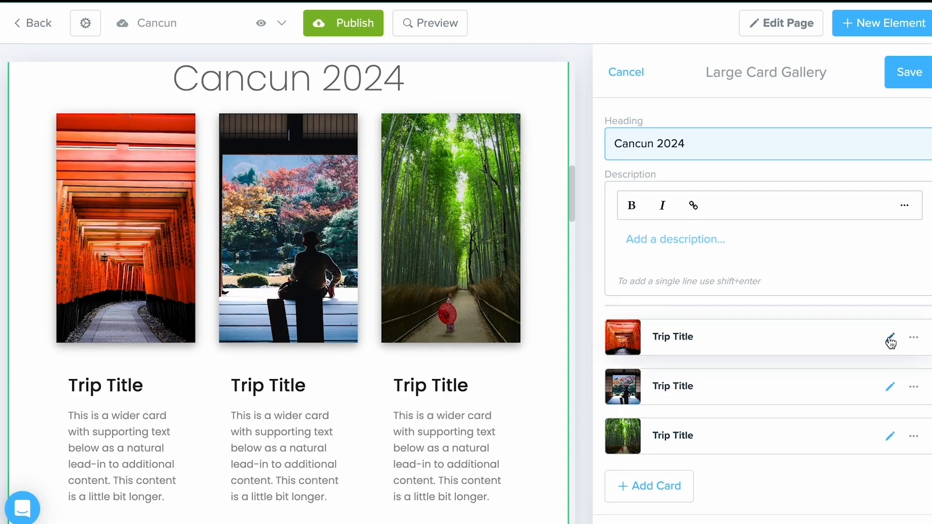
# - Search trips for 'all inclusive' and autofill the first card from All-Inclusive Beach Vacation
pyautogui.click(890, 342)
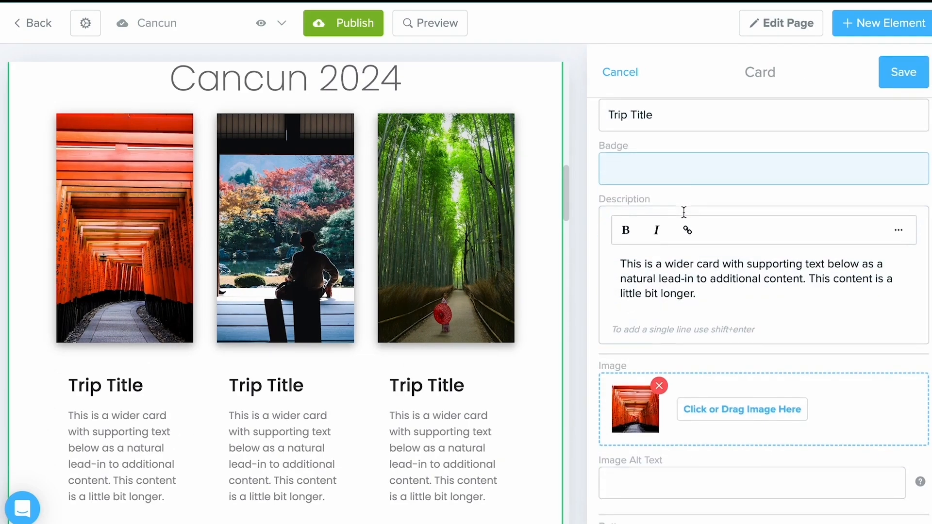
pyautogui.scroll(3)
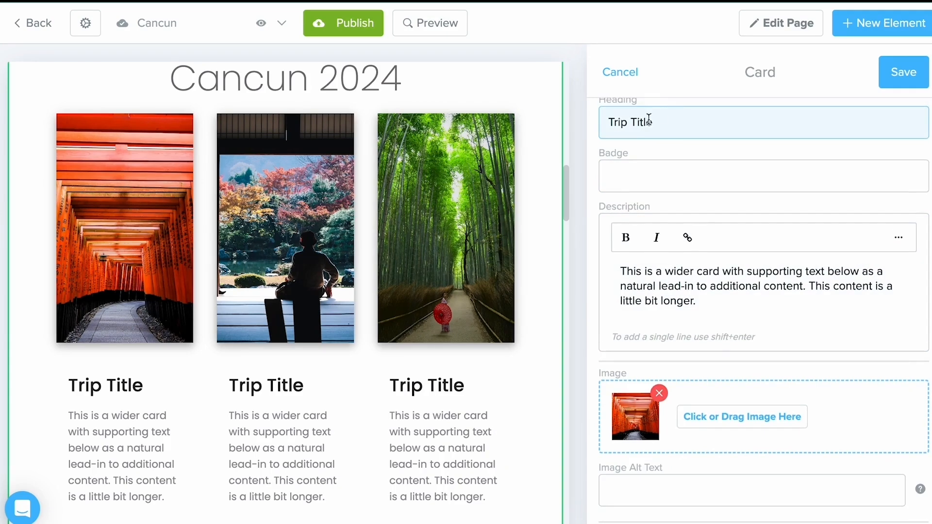
pyautogui.scroll(-3)
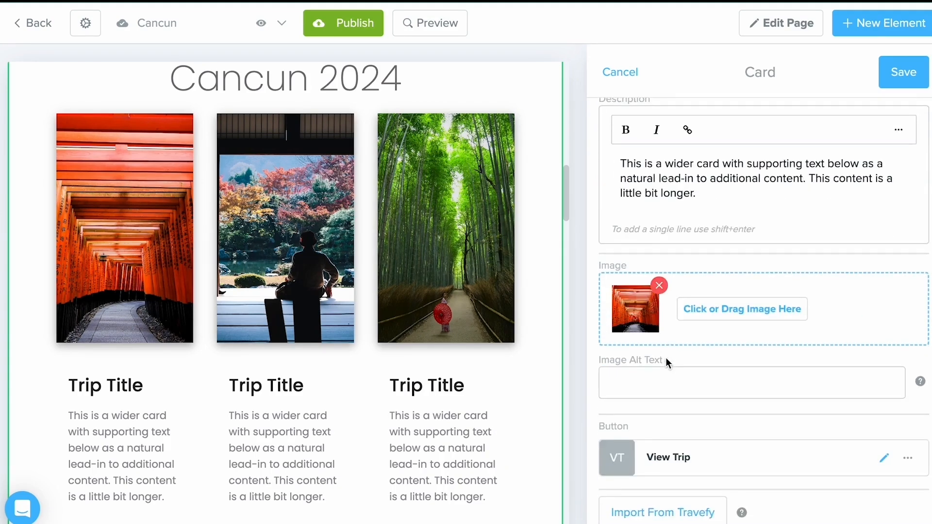
pyautogui.moveTo(684, 476)
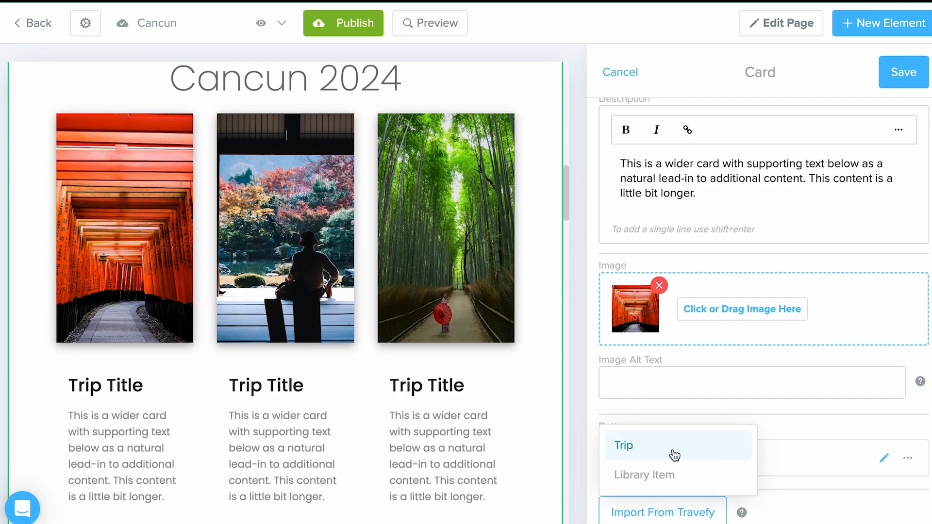
pyautogui.click(623, 445)
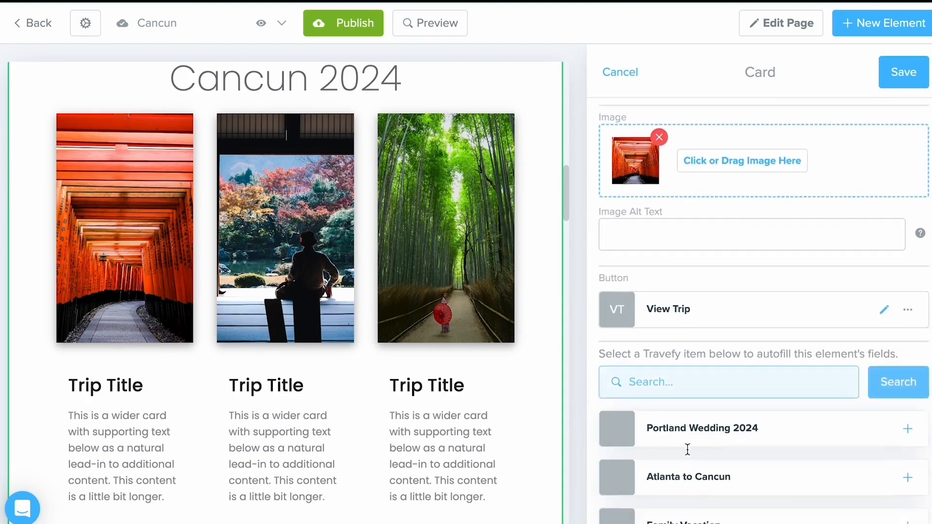
pyautogui.scroll(-3)
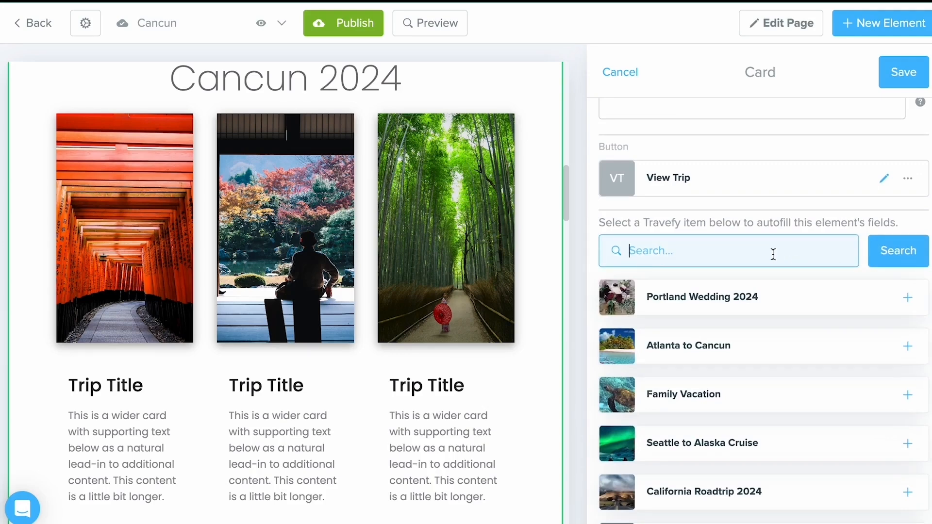
pyautogui.write('all inclusiv')
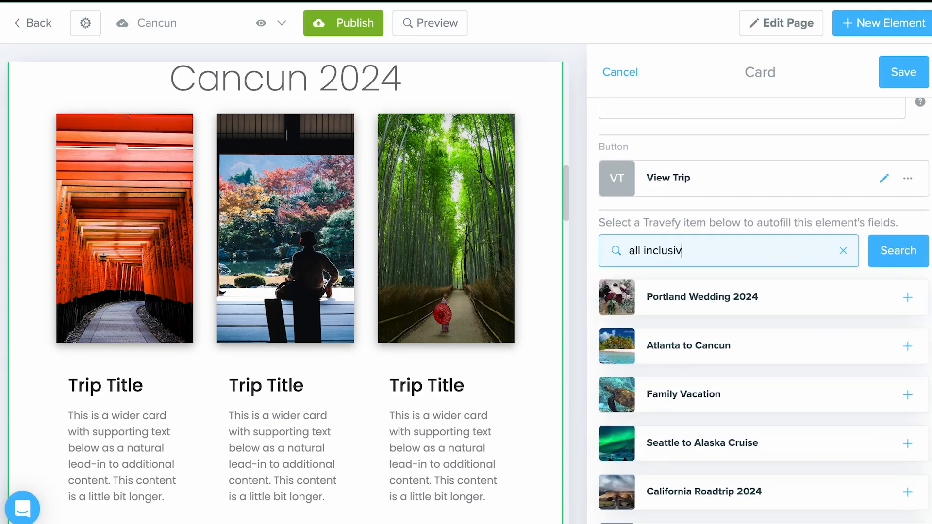
pyautogui.click(897, 250)
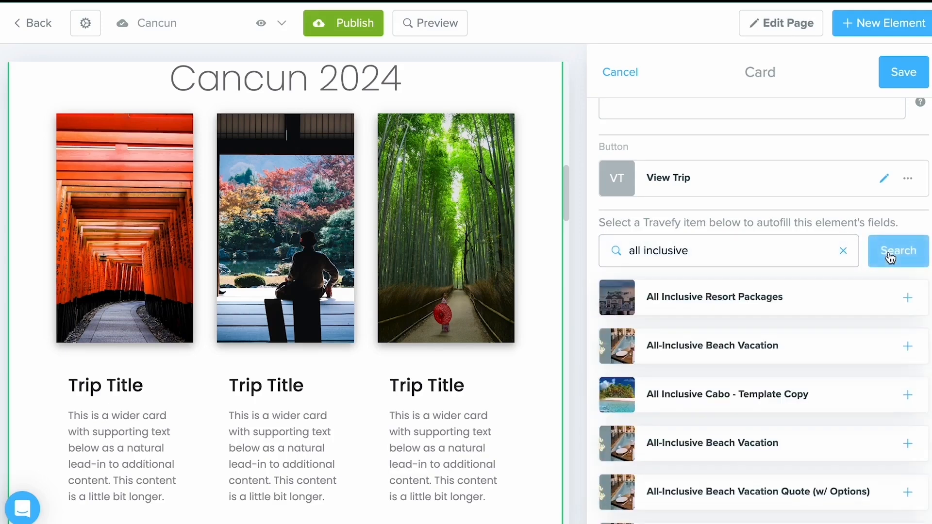
pyautogui.moveTo(784, 360)
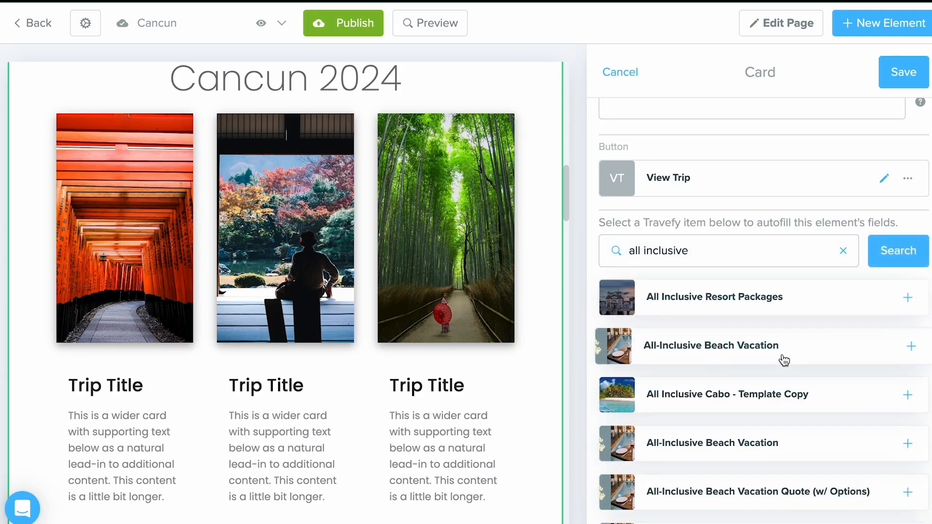
pyautogui.click(920, 347)
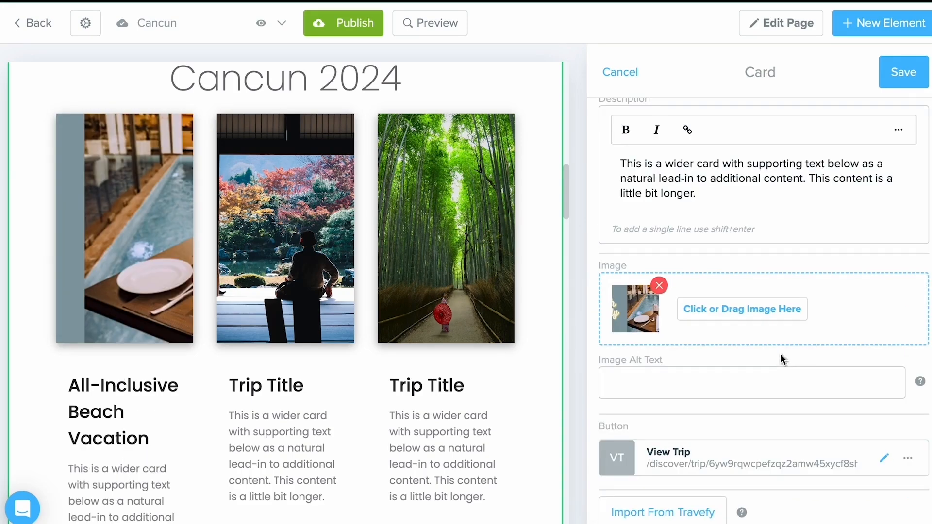
pyautogui.moveTo(132, 343)
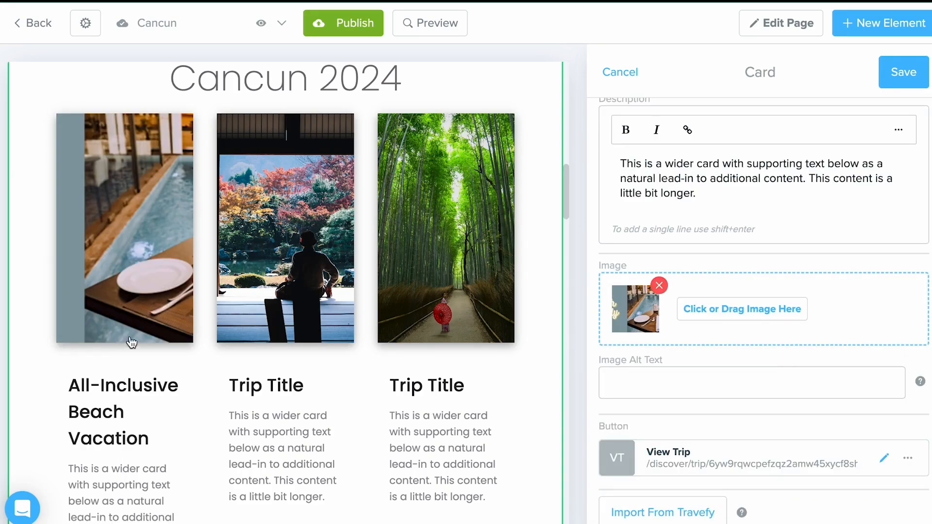
pyautogui.moveTo(130, 417)
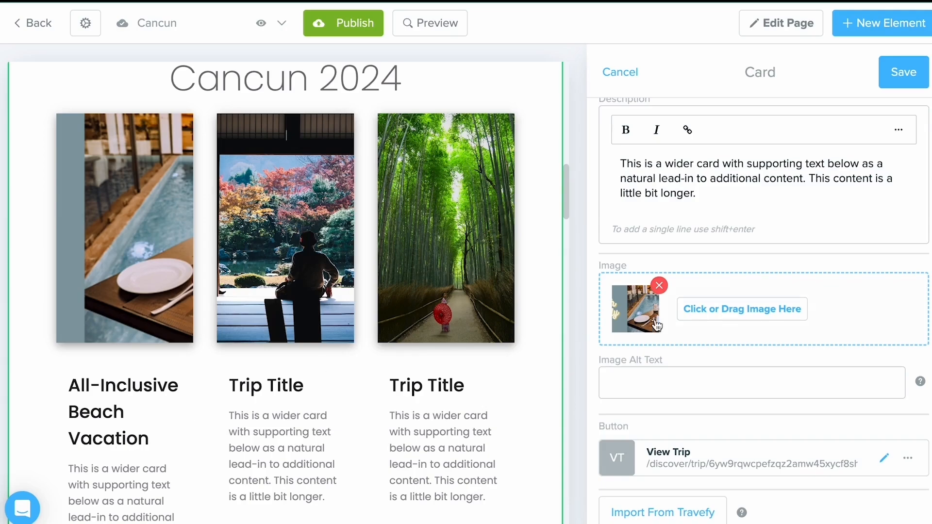
# - Recrop the first card's pool photo to a closer poolside-table view and keep edits
pyautogui.click(742, 309)
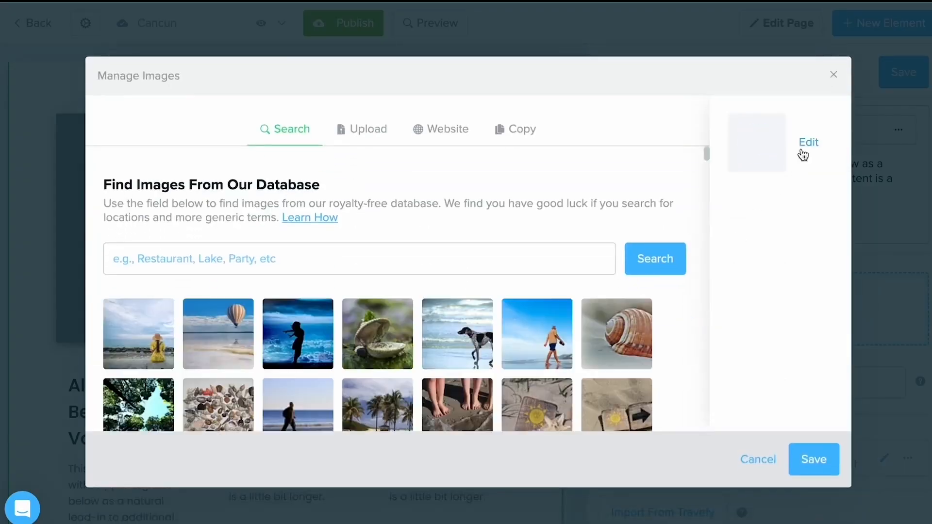
pyautogui.click(809, 142)
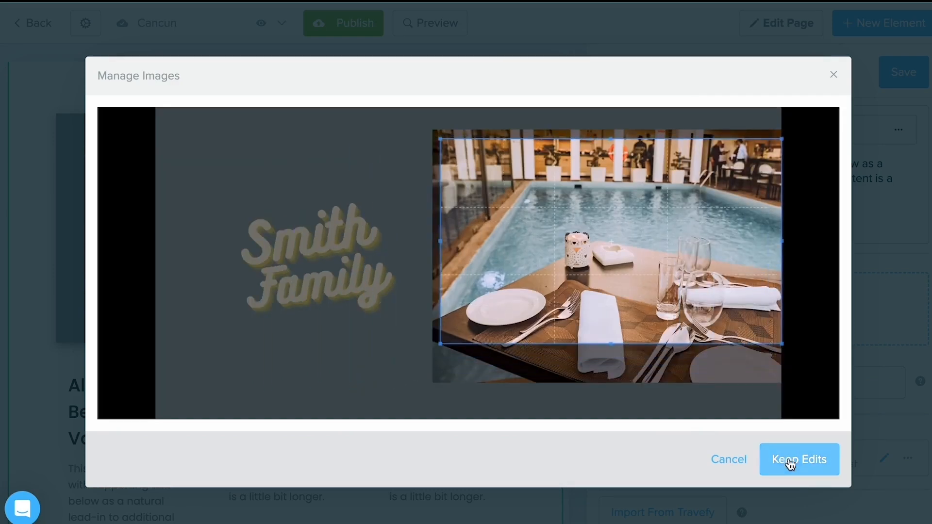
pyautogui.click(799, 459)
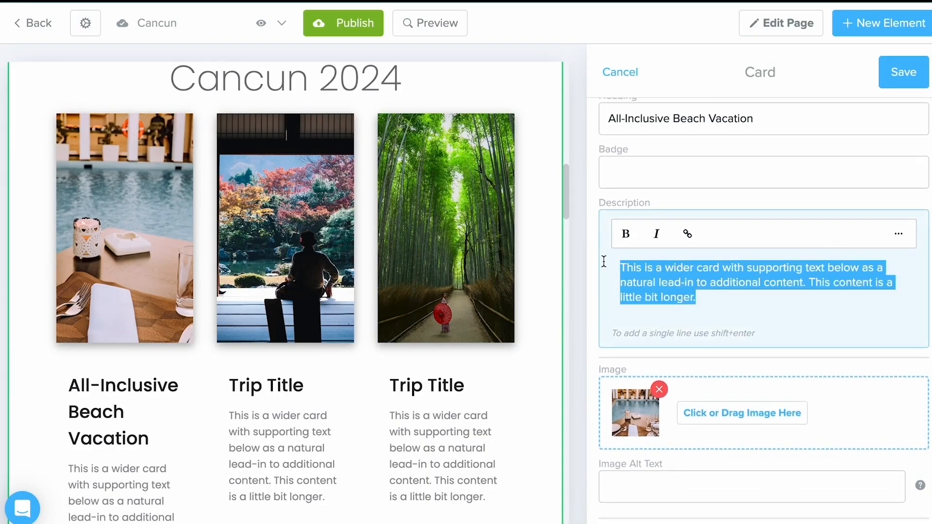
# - Give the vacation card the quote details and a July 2024 badge, then save the gallery
pyautogui.press('Delete')
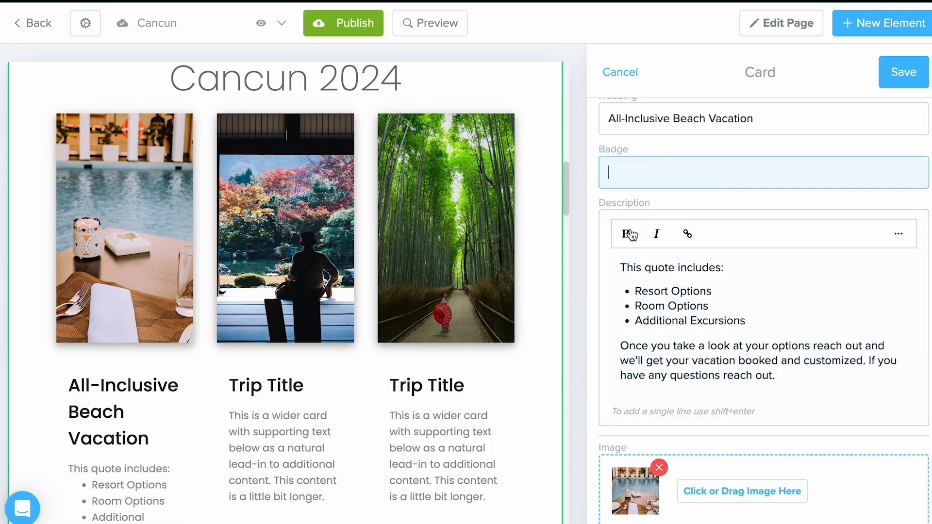
pyautogui.moveTo(666, 209)
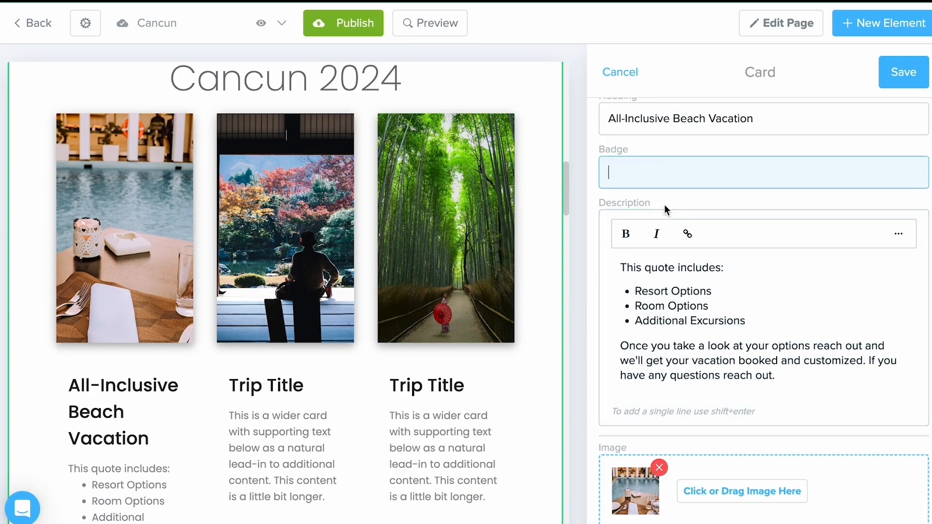
pyautogui.write('July 2024')
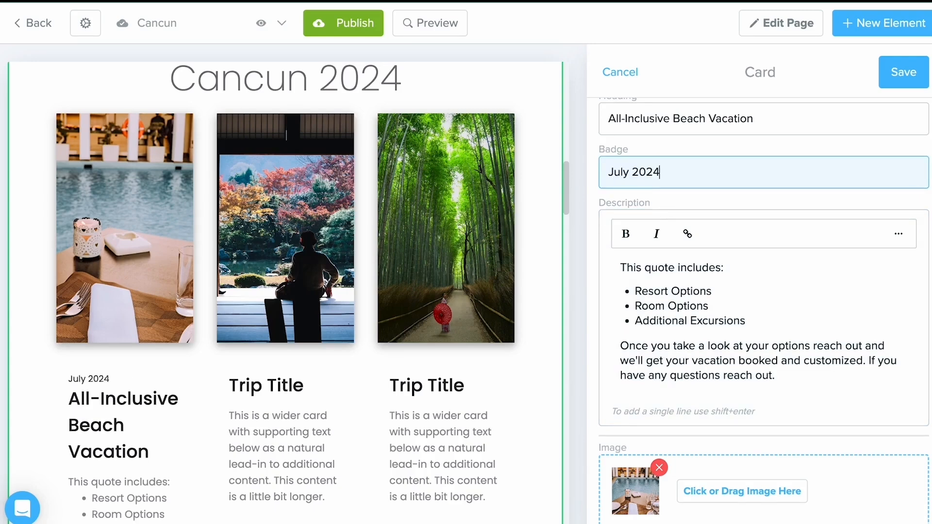
pyautogui.moveTo(903, 72)
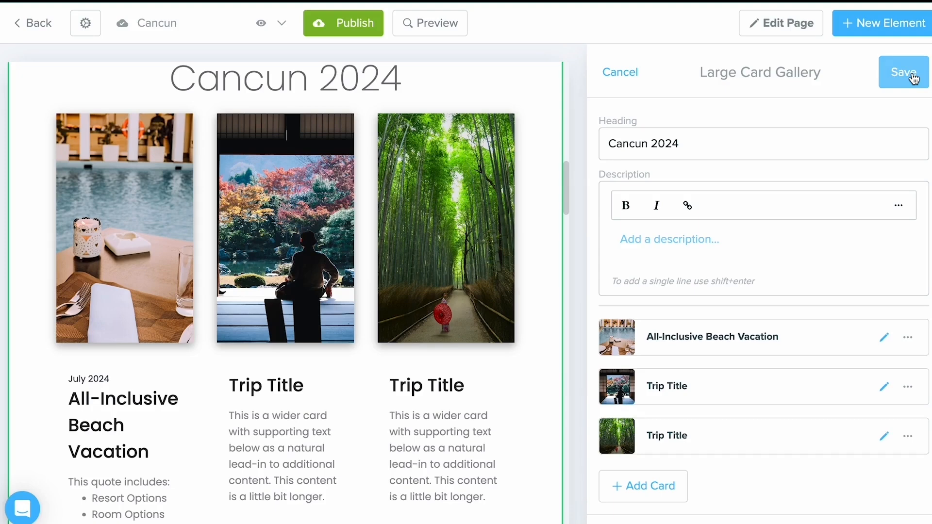
pyautogui.moveTo(842, 404)
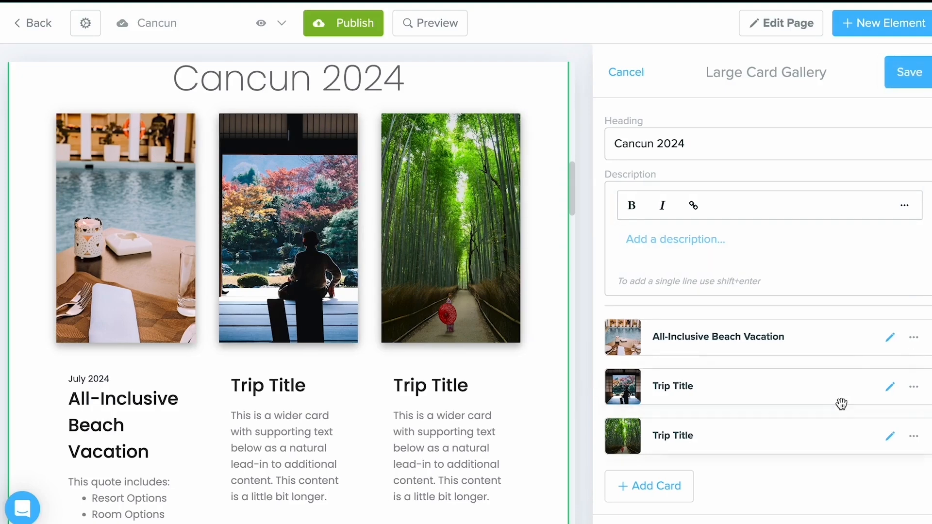
pyautogui.moveTo(585, 290)
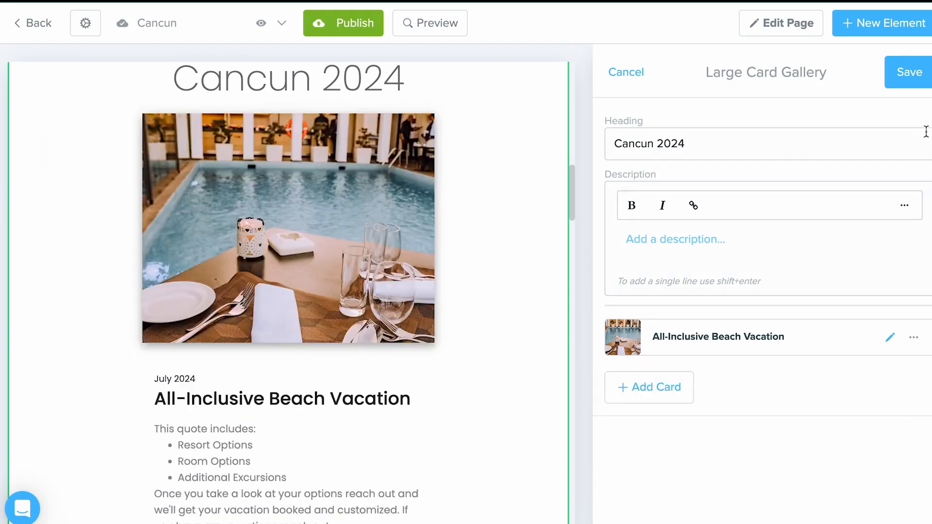
pyautogui.click(909, 71)
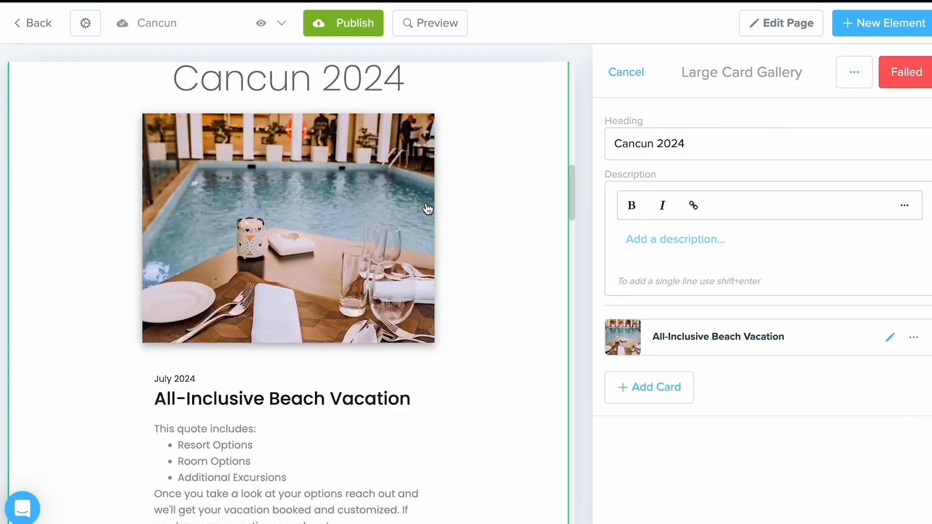
pyautogui.click(429, 23)
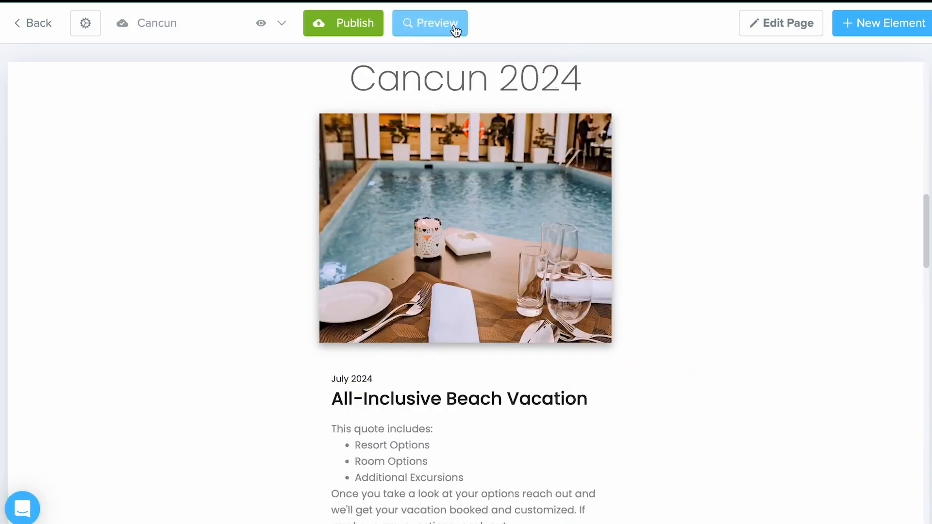
# - Preview the page and view the All-Inclusive Beach Vacation trip from its card
pyautogui.click(429, 23)
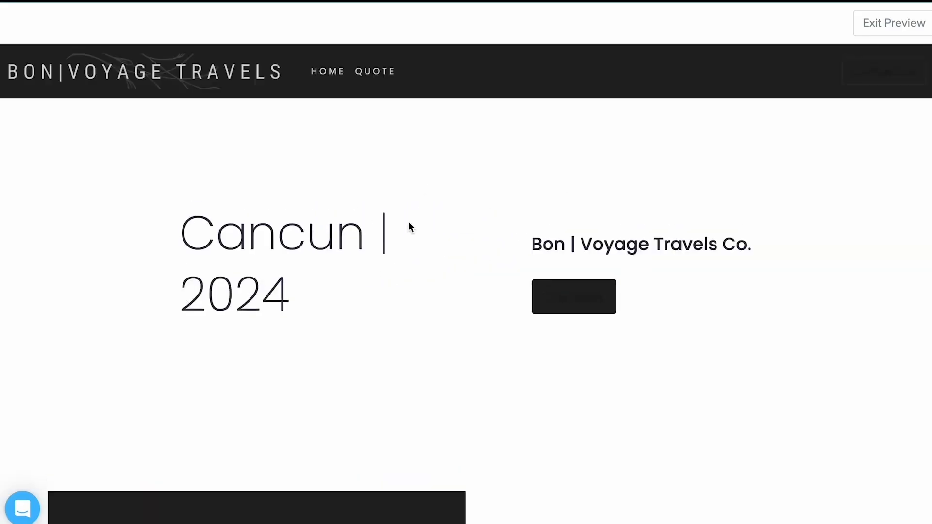
pyautogui.scroll(-3)
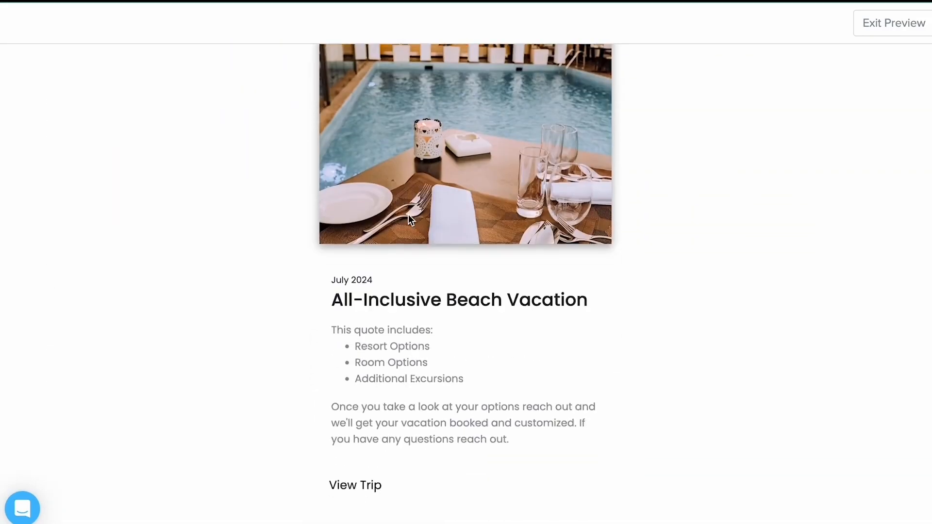
pyautogui.click(355, 485)
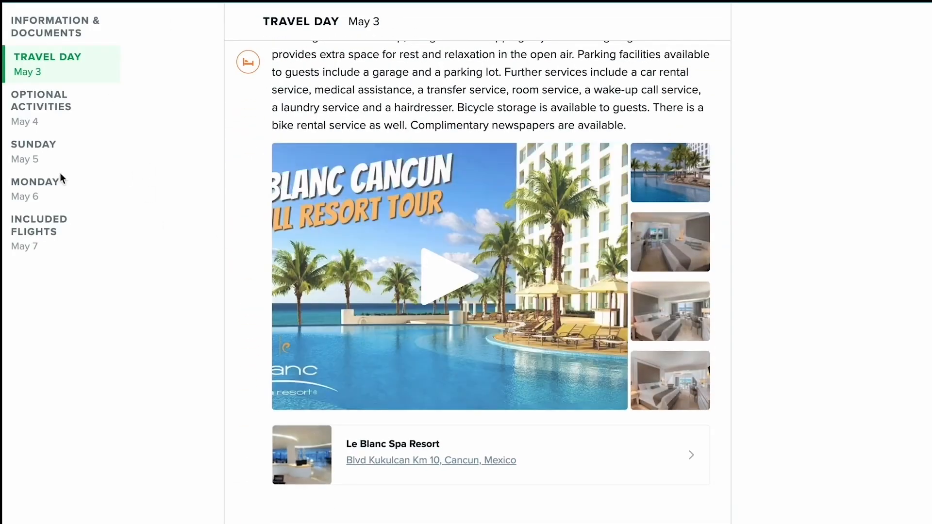
pyautogui.moveTo(339, 247)
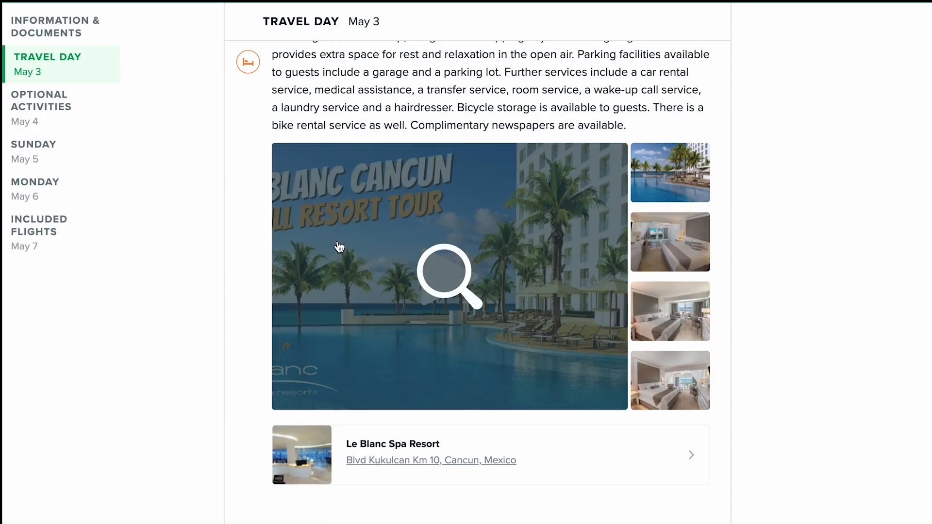
# - Close the All-Inclusive Beach Vacation itinerary and exit preview back to the Cancun | 2024 editor
pyautogui.click(449, 277)
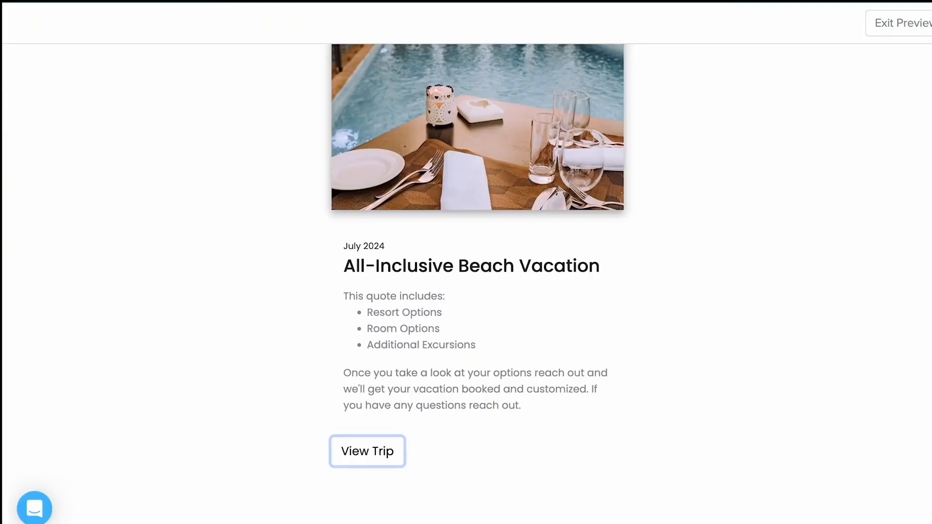
pyautogui.click(900, 23)
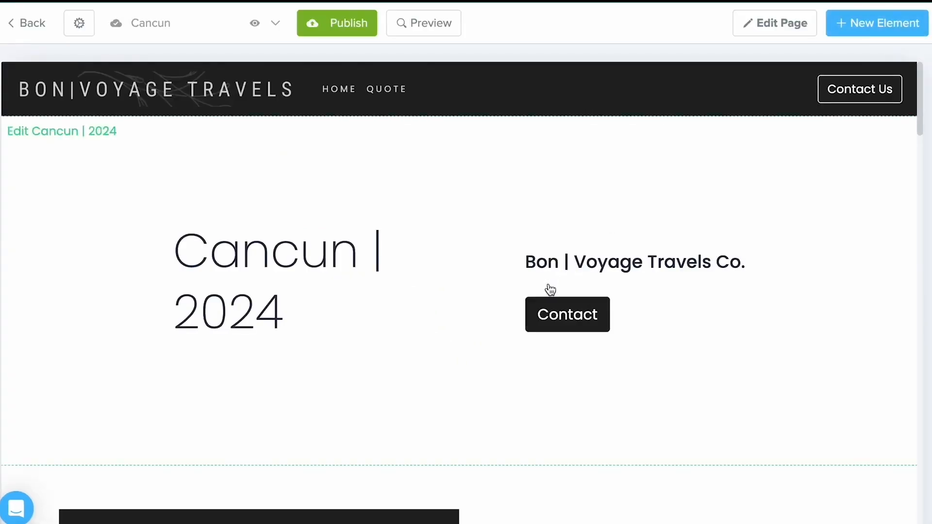
# - Scroll down and select the Ready to go? section to edit its Call to Action settings
pyautogui.scroll(-3)
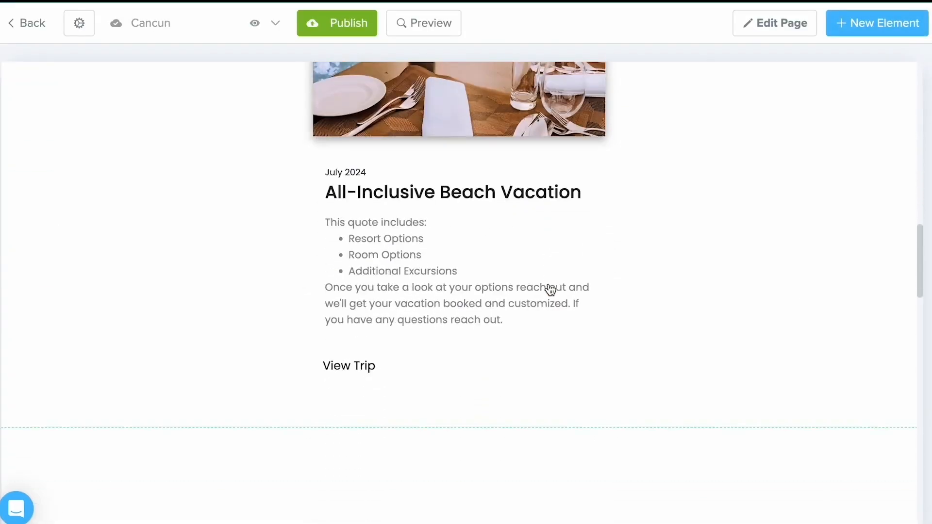
pyautogui.scroll(-3)
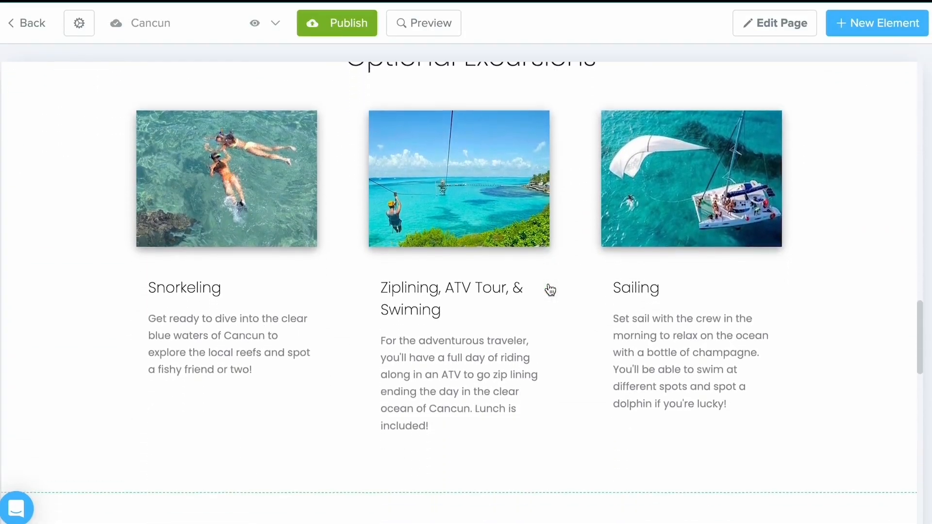
pyautogui.scroll(-3)
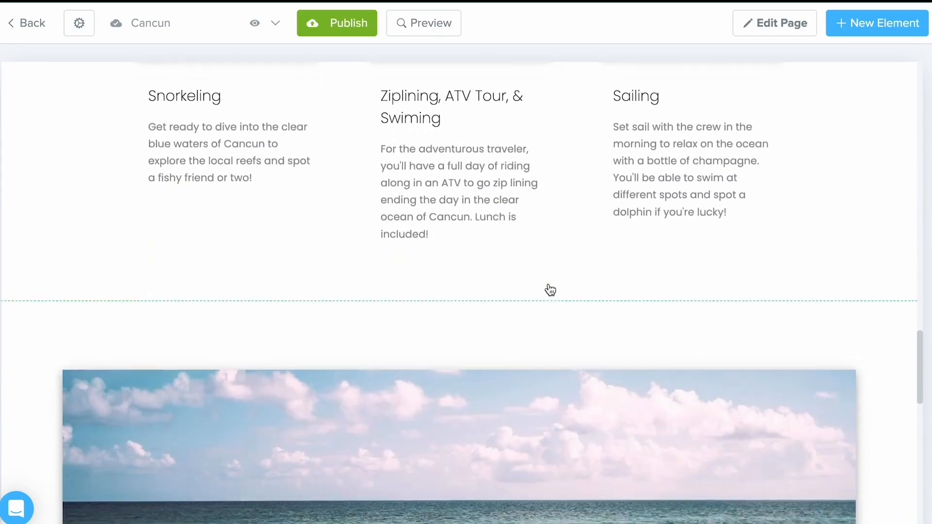
pyautogui.scroll(-3)
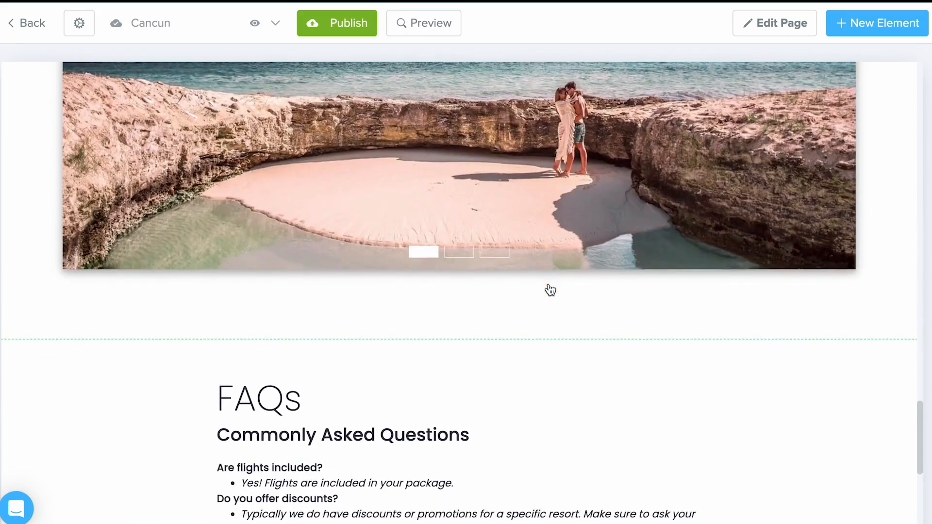
pyautogui.scroll(-3)
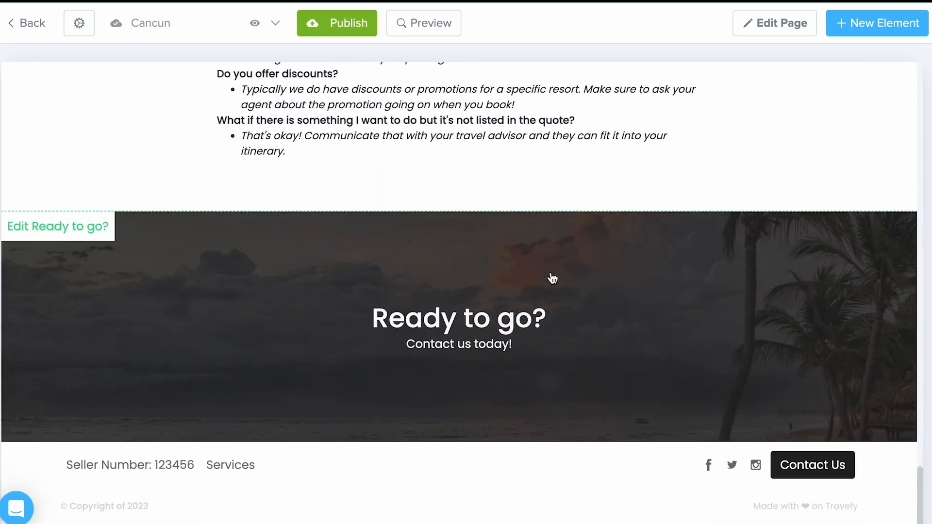
pyautogui.moveTo(375, 331)
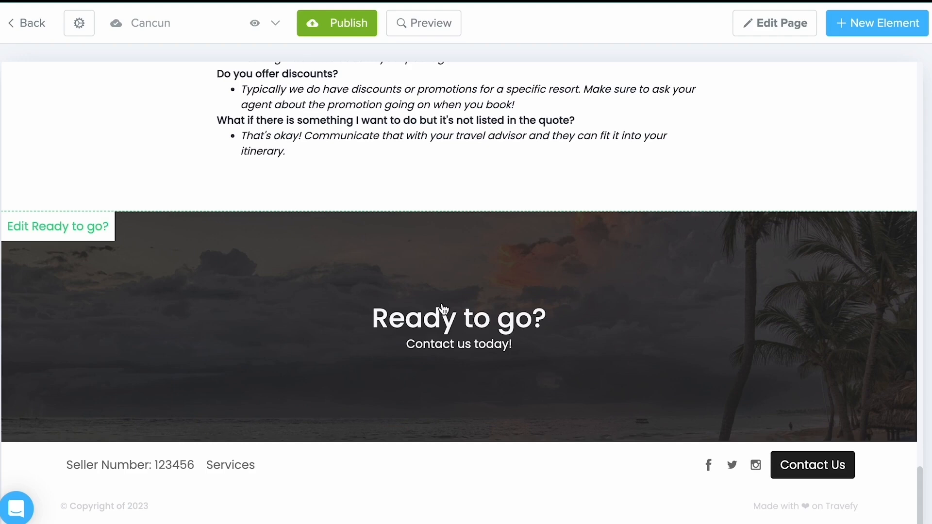
pyautogui.moveTo(437, 300)
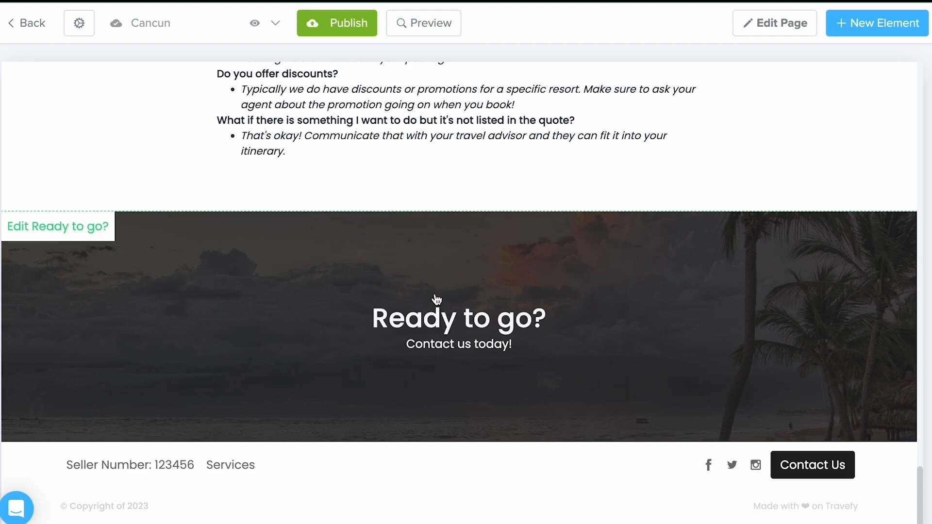
pyautogui.click(57, 226)
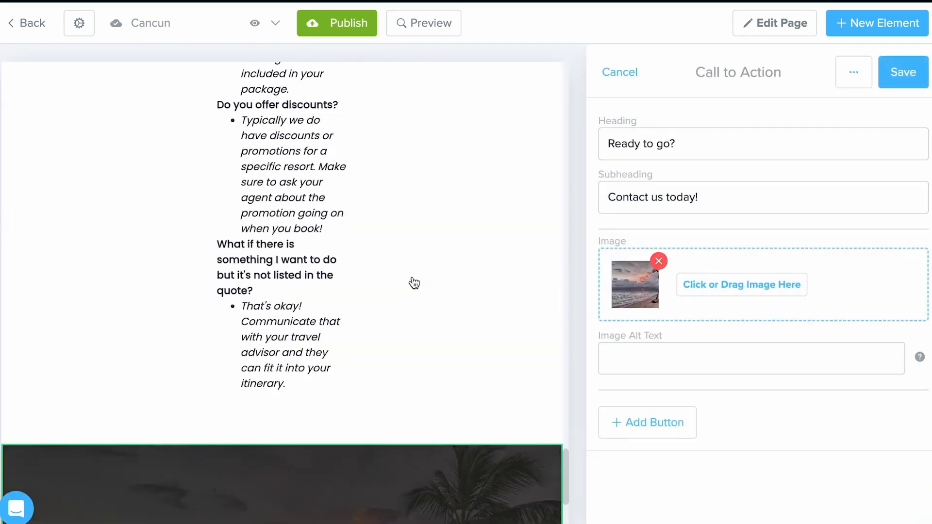
# - Add a new button in the Ready to go? Call to Action panel
pyautogui.scroll(-3)
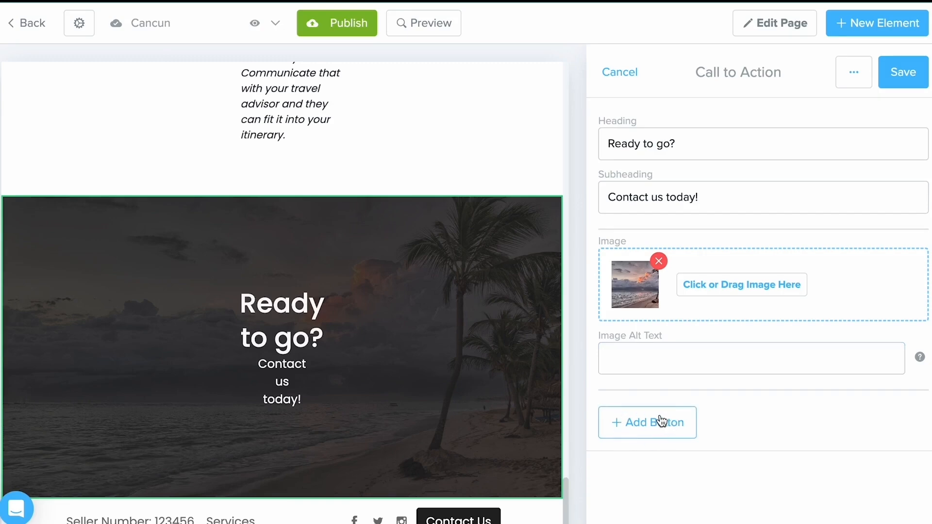
pyautogui.moveTo(683, 439)
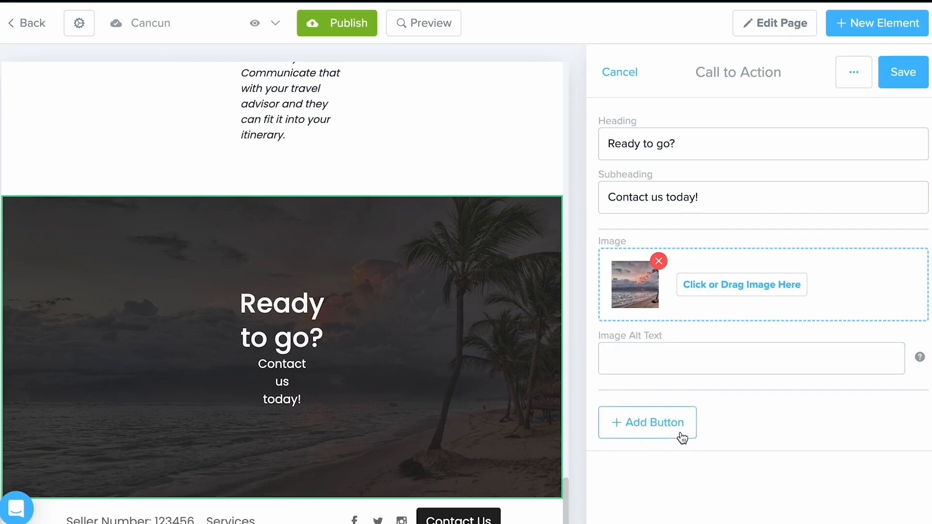
pyautogui.click(647, 422)
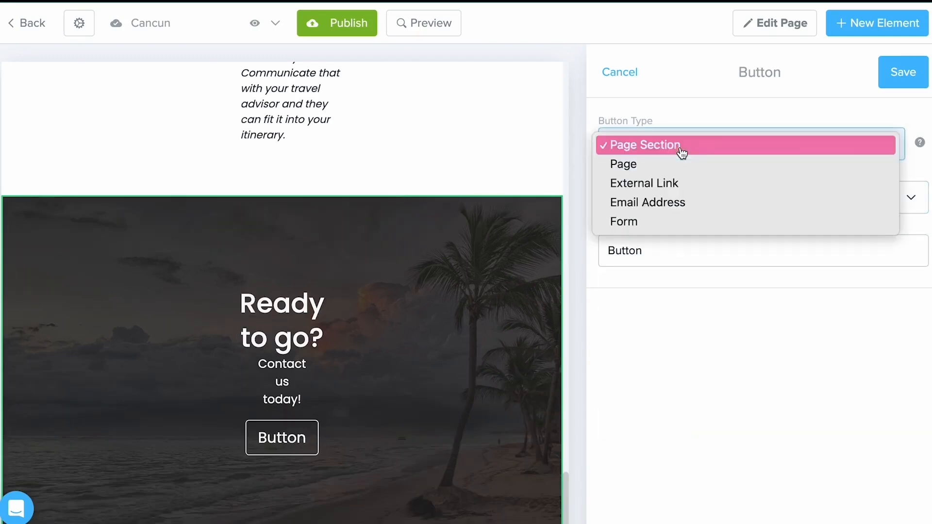
pyautogui.moveTo(675, 202)
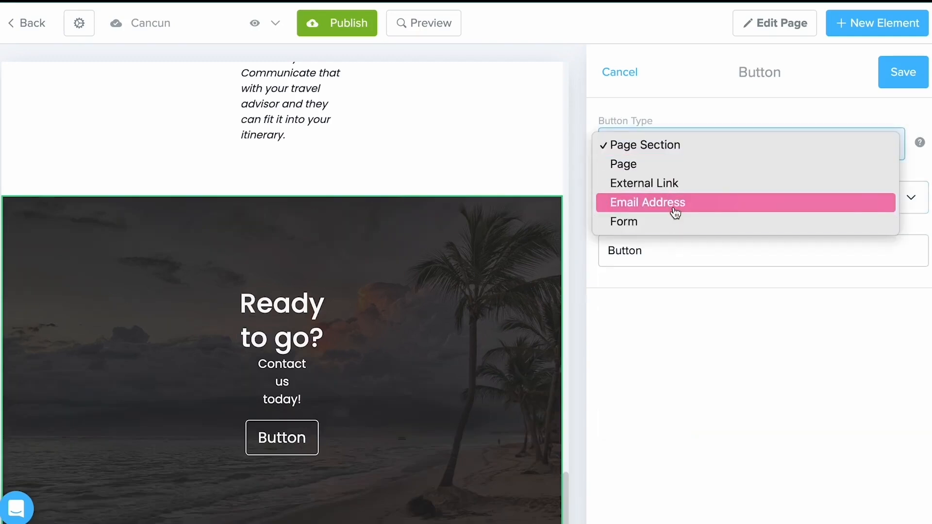
pyautogui.moveTo(678, 228)
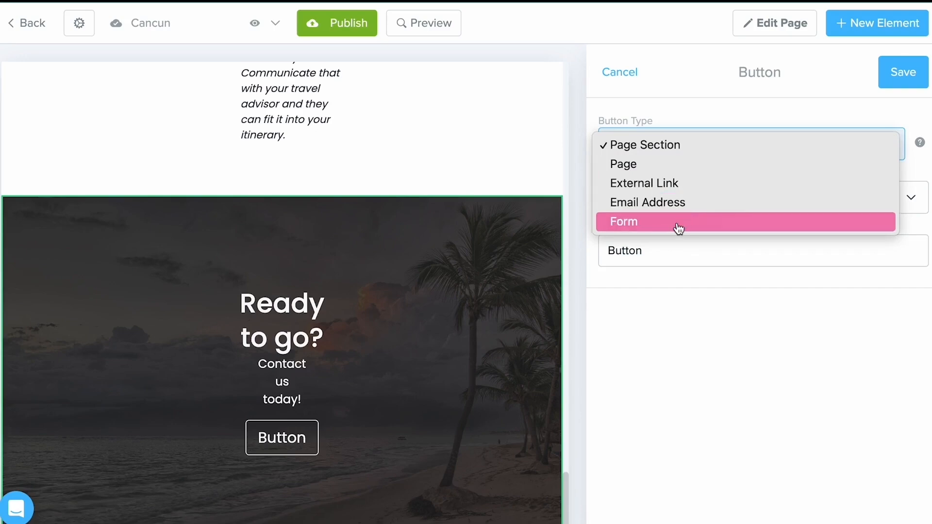
# - Set the button type to Form with text 'Book Today!' and browse Travefy forms
pyautogui.click(623, 222)
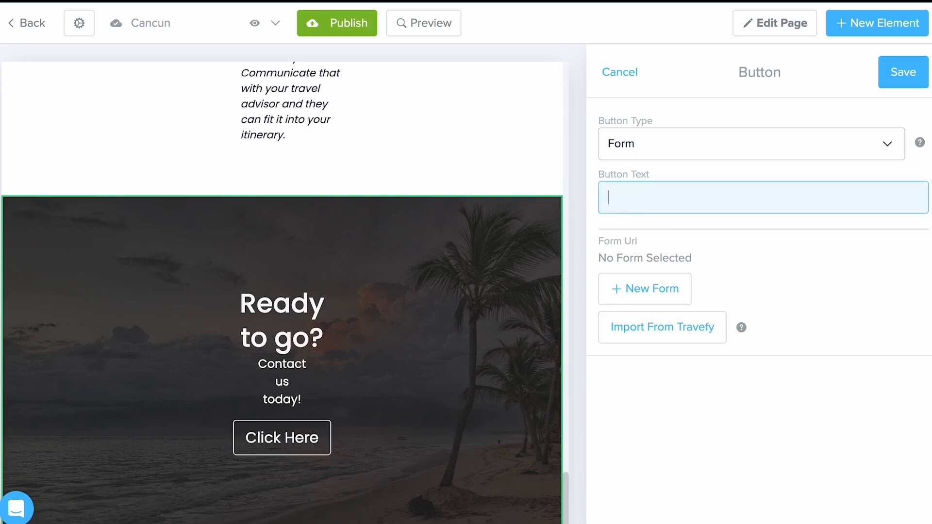
pyautogui.write('Book Tod')
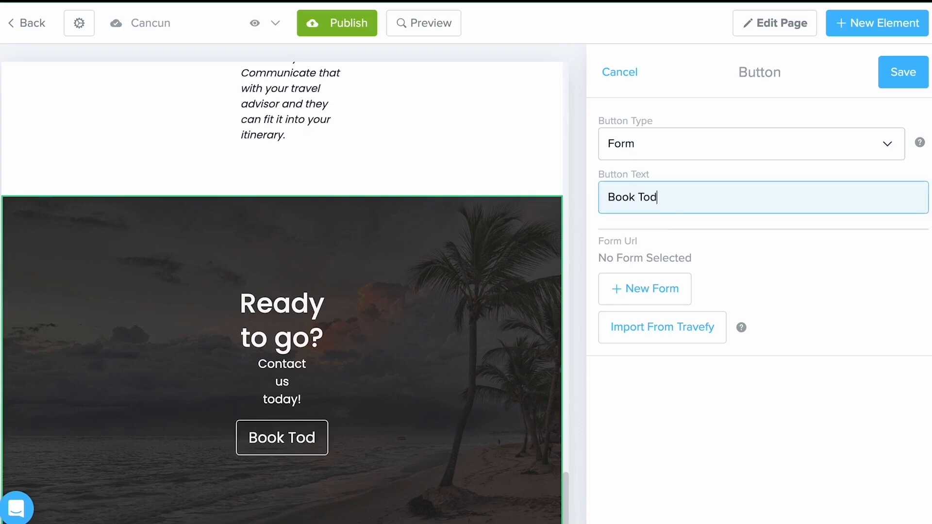
pyautogui.write('ay!')
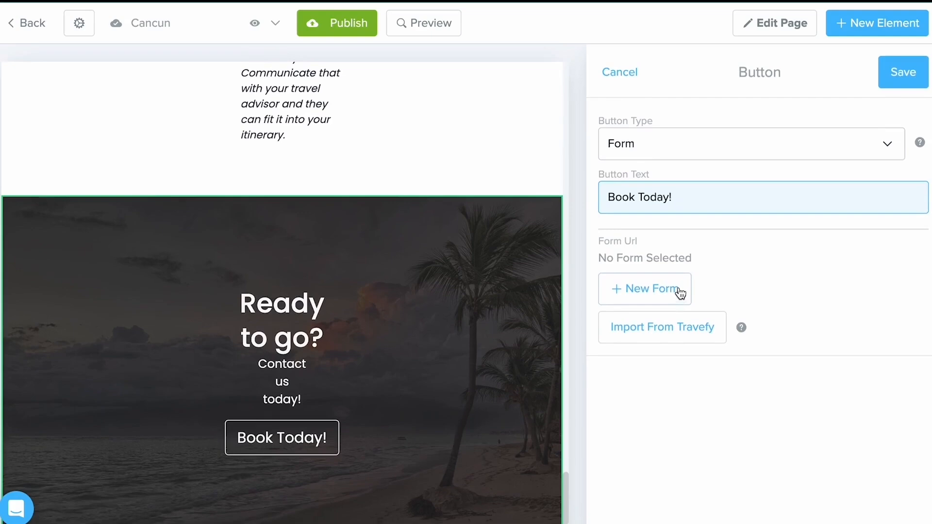
pyautogui.moveTo(697, 301)
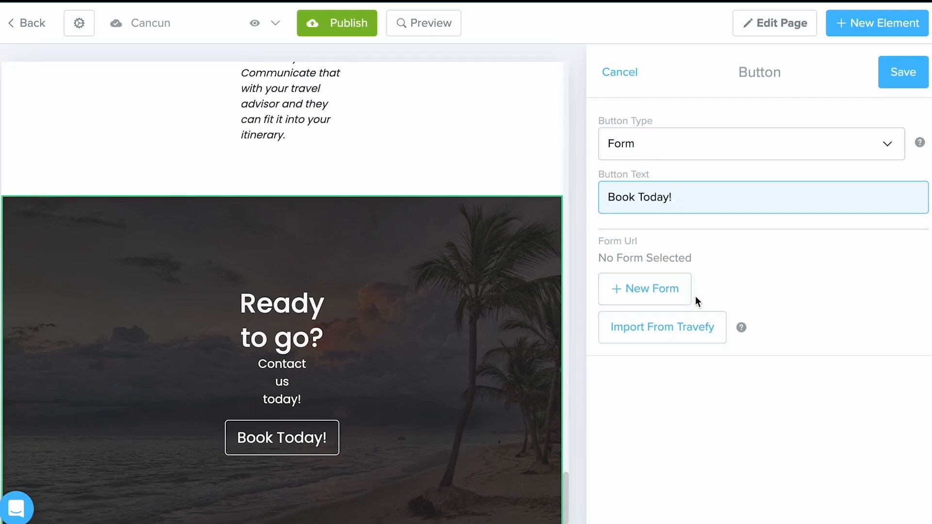
pyautogui.moveTo(646, 289)
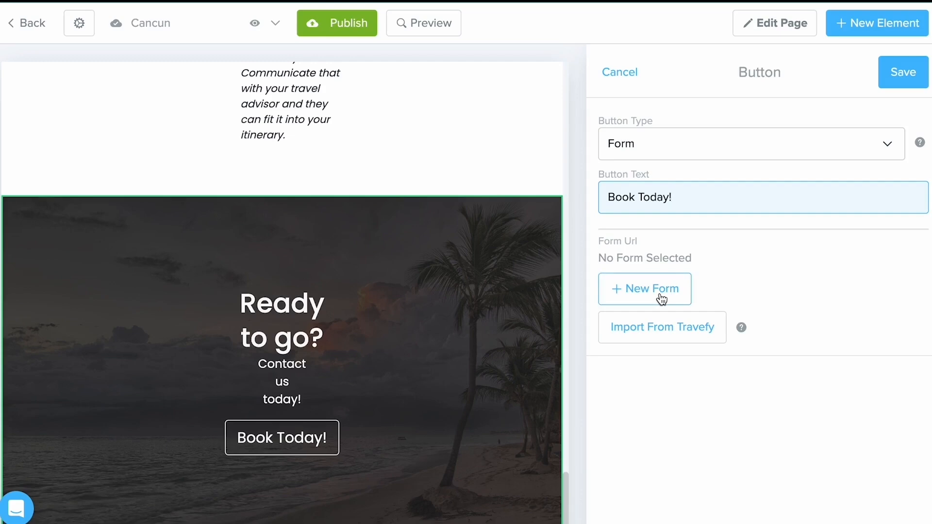
pyautogui.moveTo(661, 327)
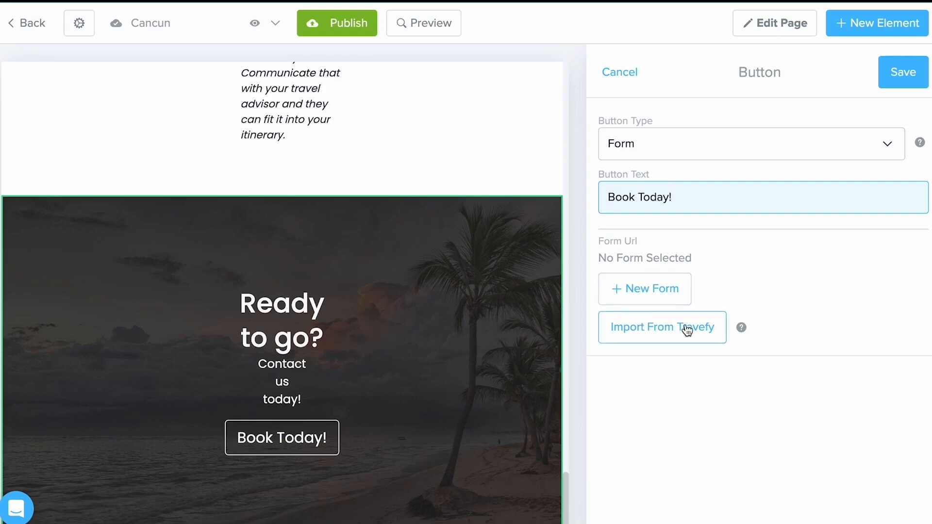
pyautogui.click(662, 327)
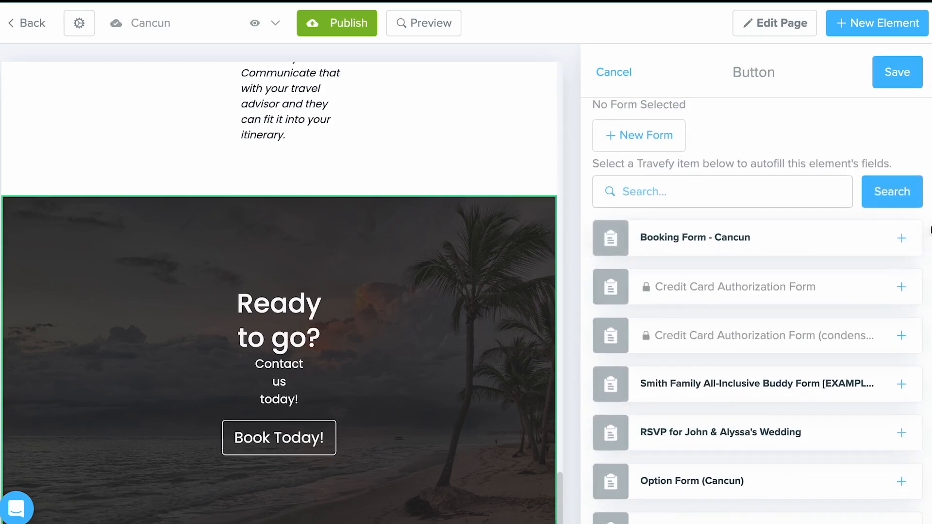
pyautogui.moveTo(760, 244)
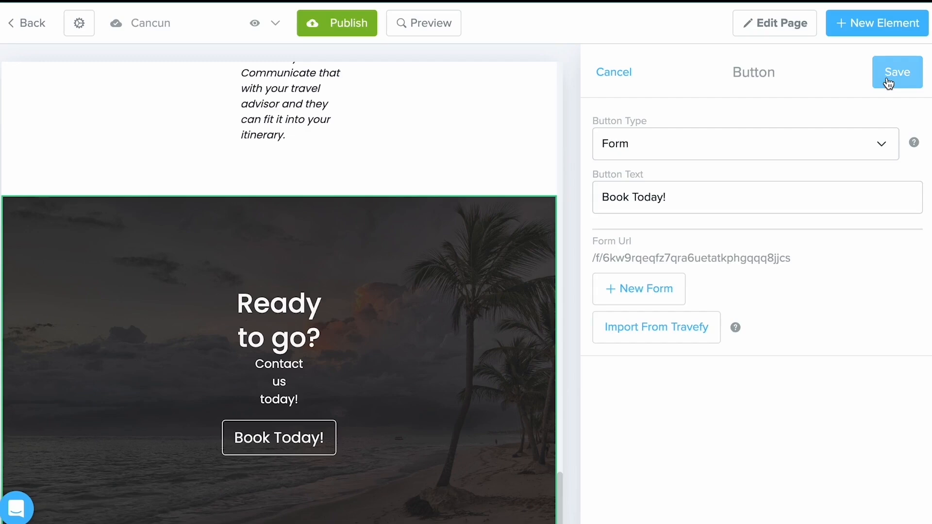
# - Save the Book Today! button linked to Booking Form - Cancun and close the section editor
pyautogui.click(898, 72)
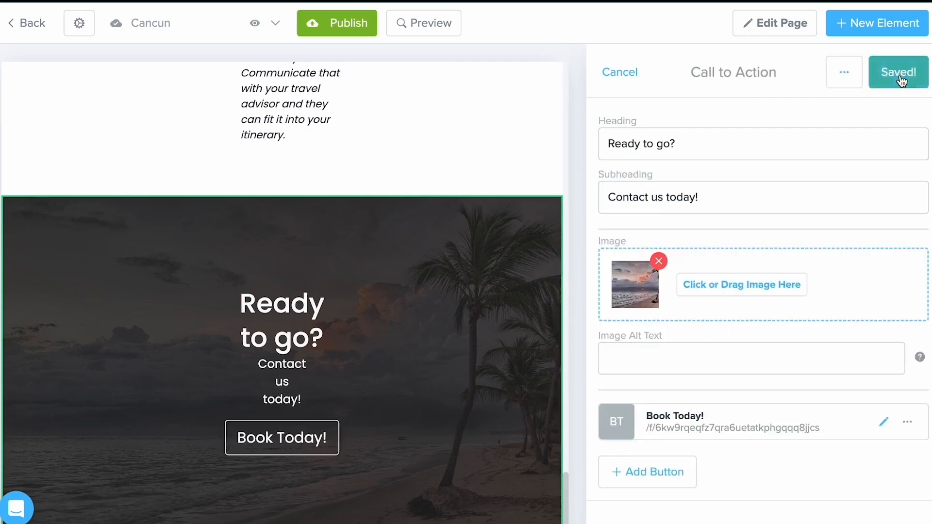
pyautogui.click(423, 23)
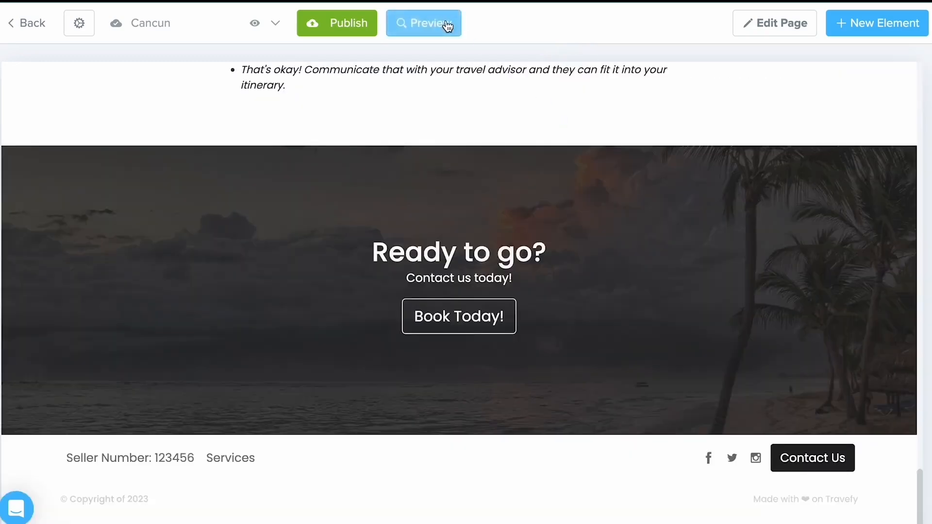
# - In preview, open Booking Form - Cancun via Book Today!, then close the form
pyautogui.click(424, 23)
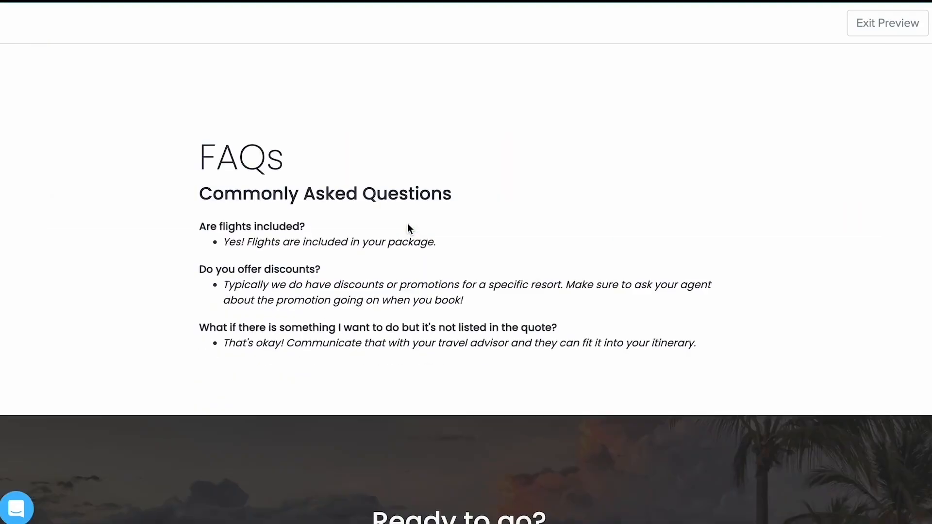
pyautogui.scroll(-3)
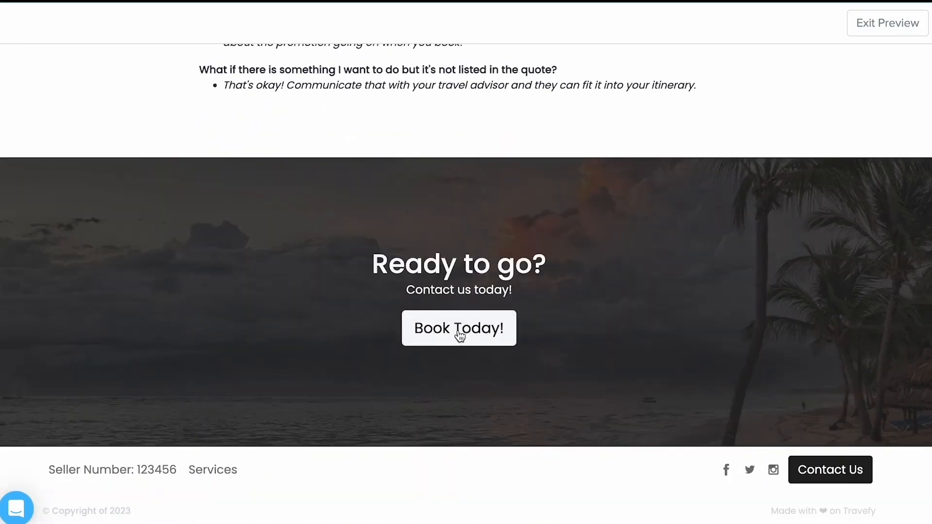
pyautogui.click(458, 328)
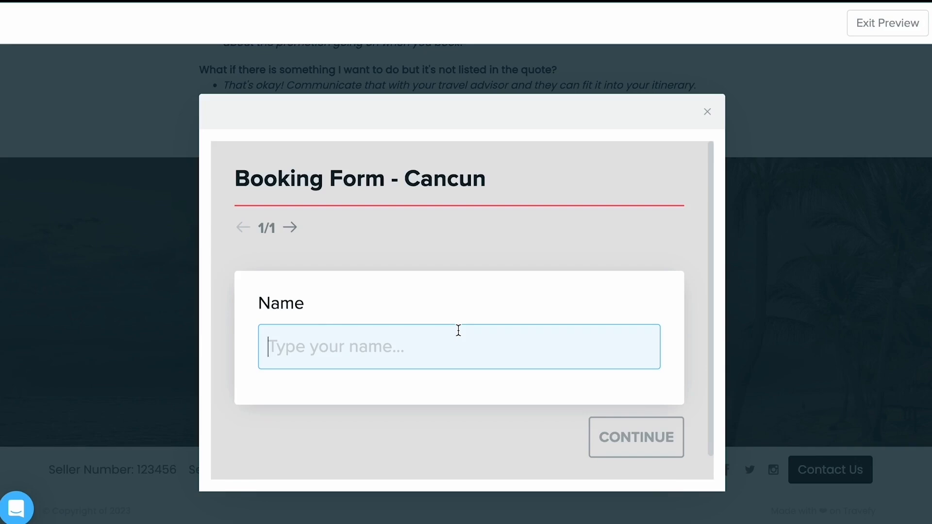
pyautogui.click(708, 112)
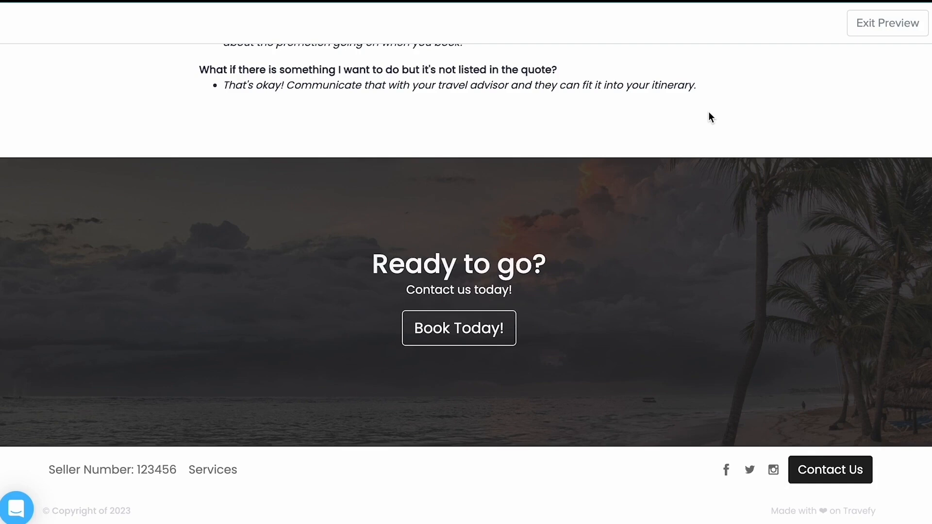
# - Scroll up and open the help messenger from the bottom-left chat bubble
pyautogui.scroll(3)
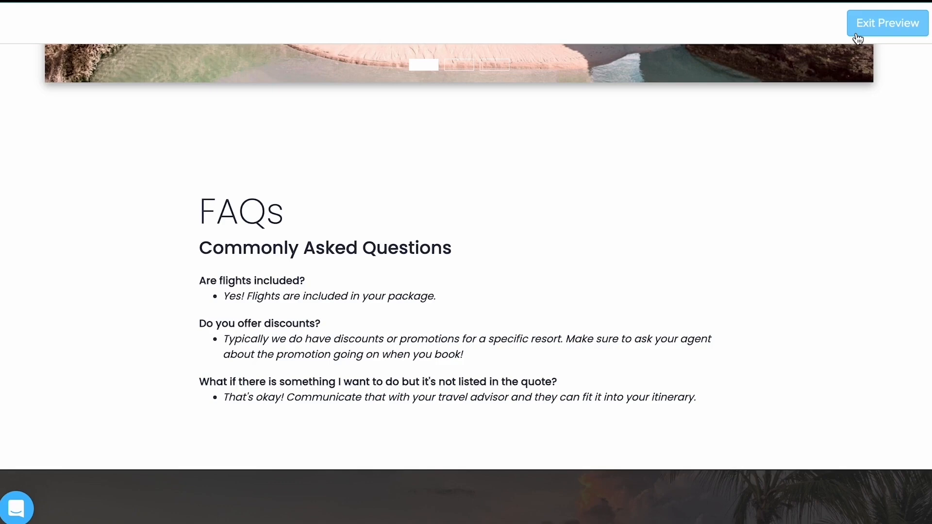
pyautogui.moveTo(650, 140)
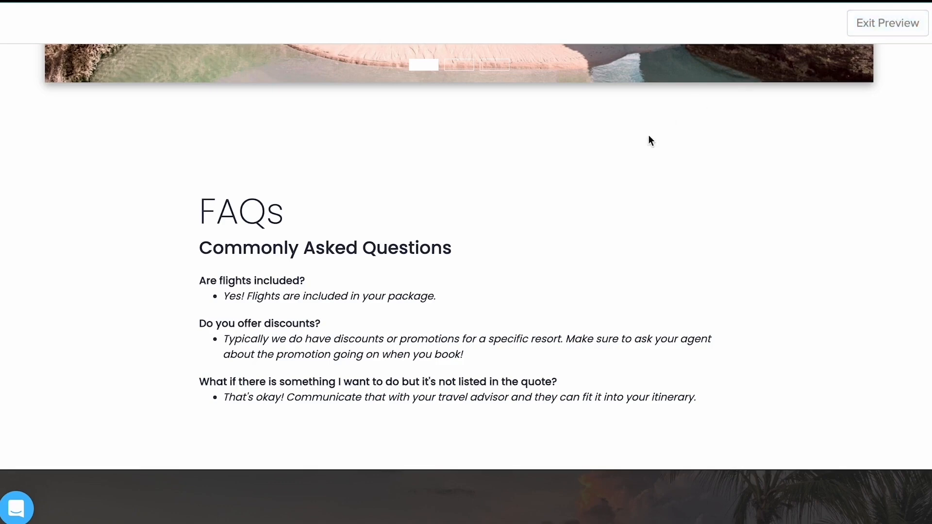
pyautogui.moveTo(16, 509)
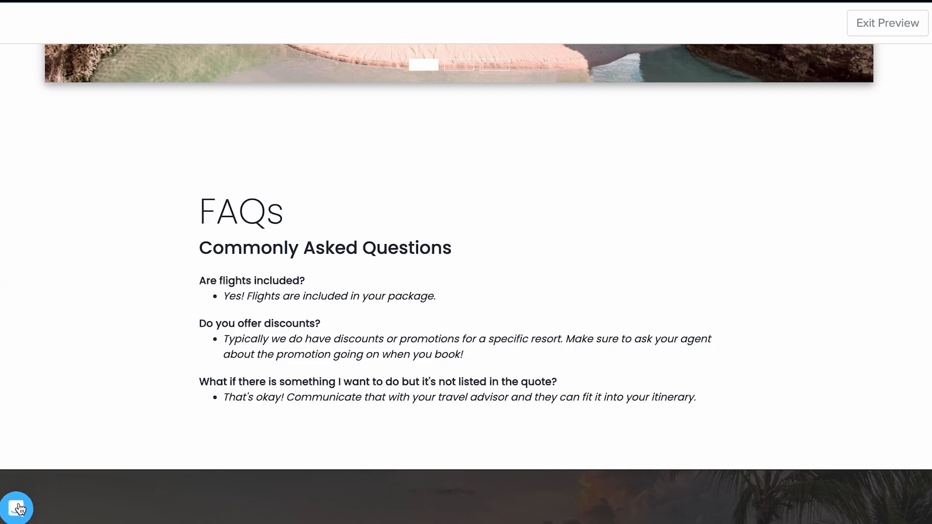
pyautogui.click(17, 508)
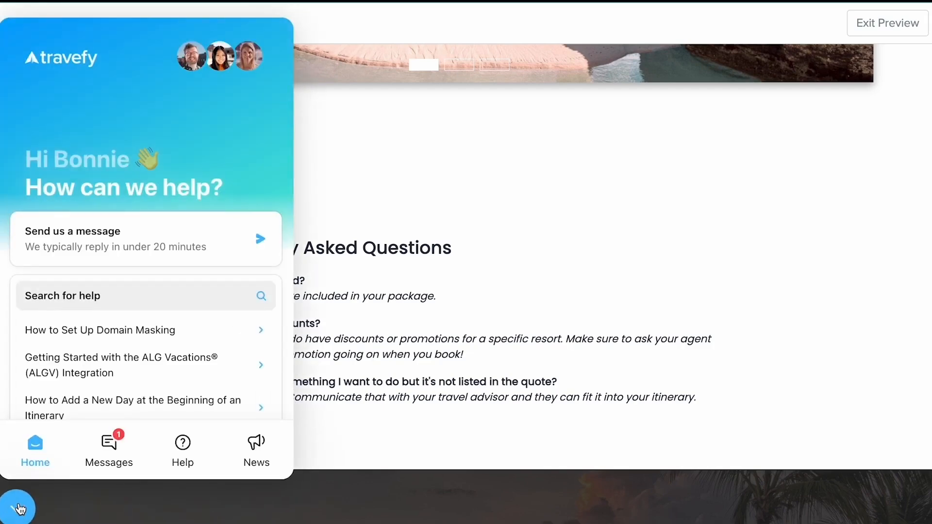